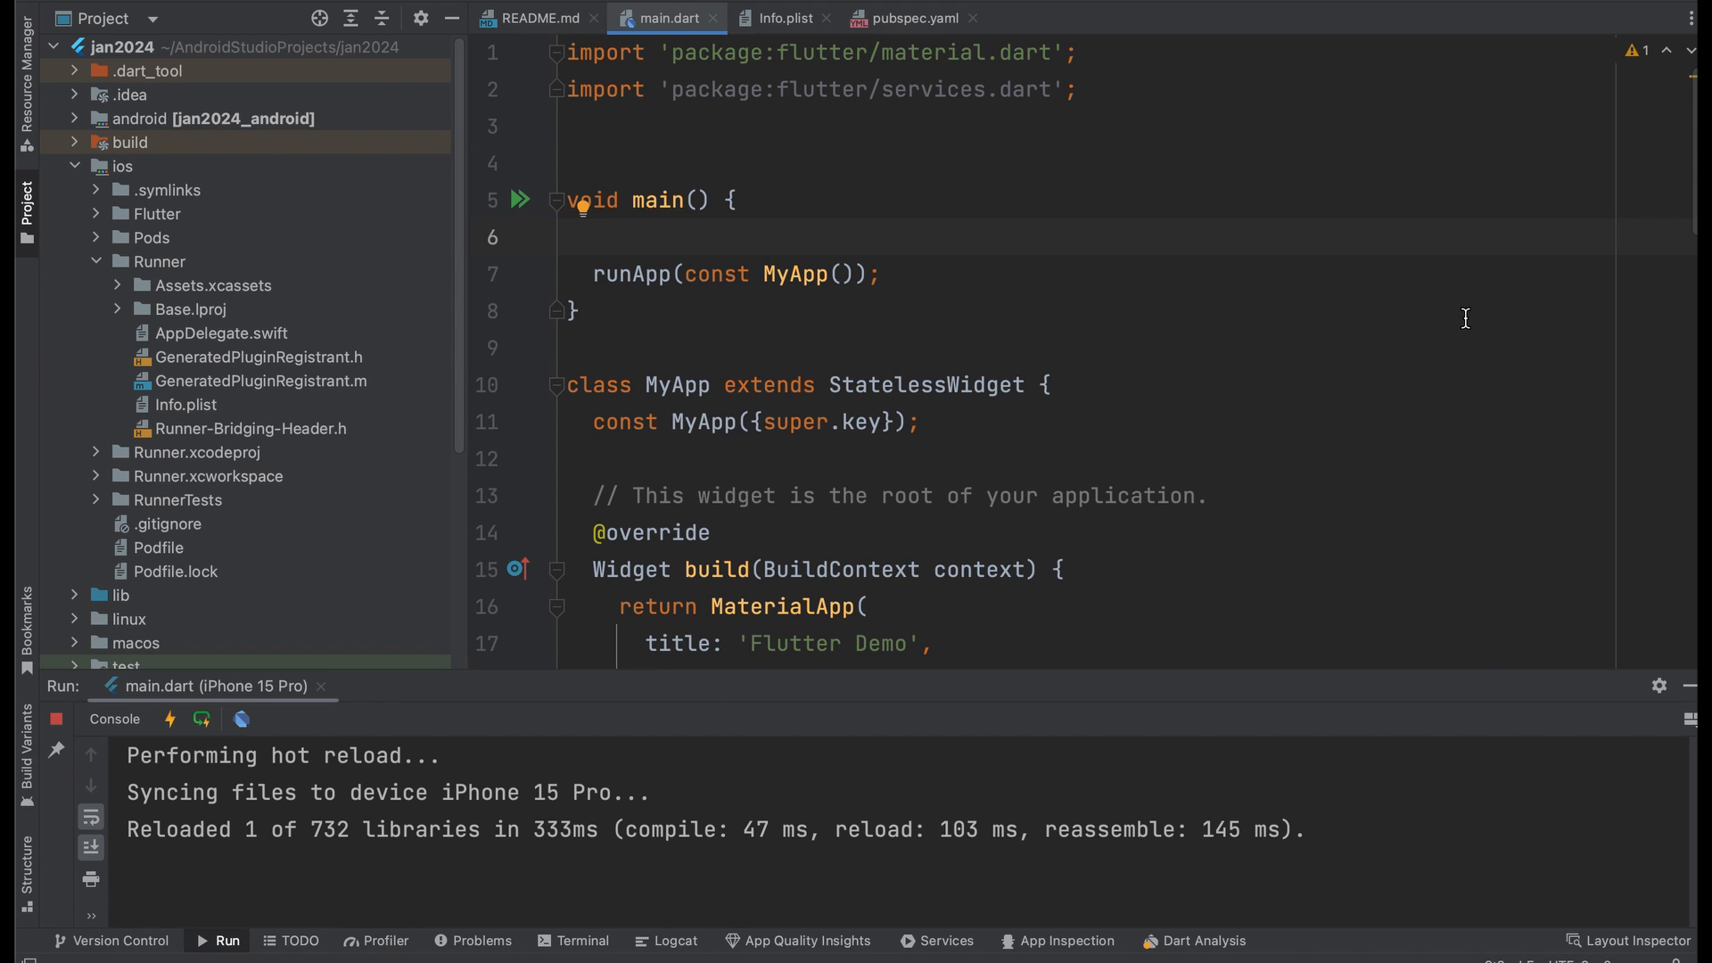
Add WidgetsFlutterBinding.ensureInitialized() and begin SystemChrome.setPreferredOrientations with a list in main()
{"action": "type", "text": "WidgetsFlutterBinding"}
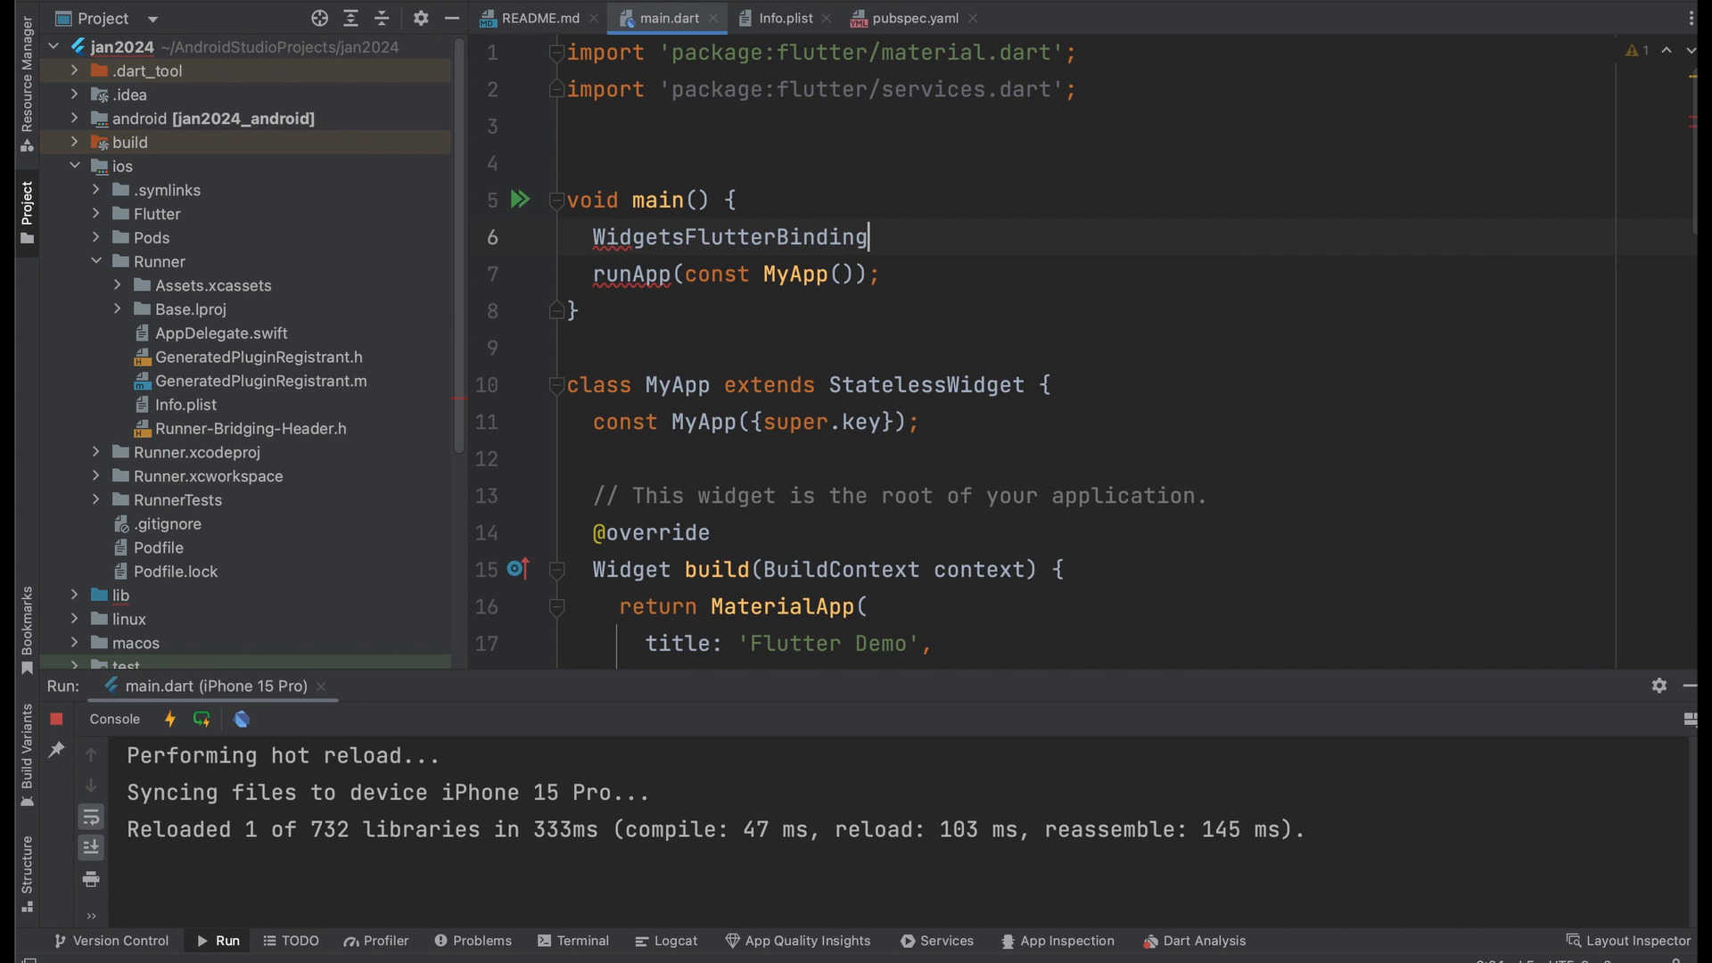
{"action": "type", "text": ".ensureInitialized();"}
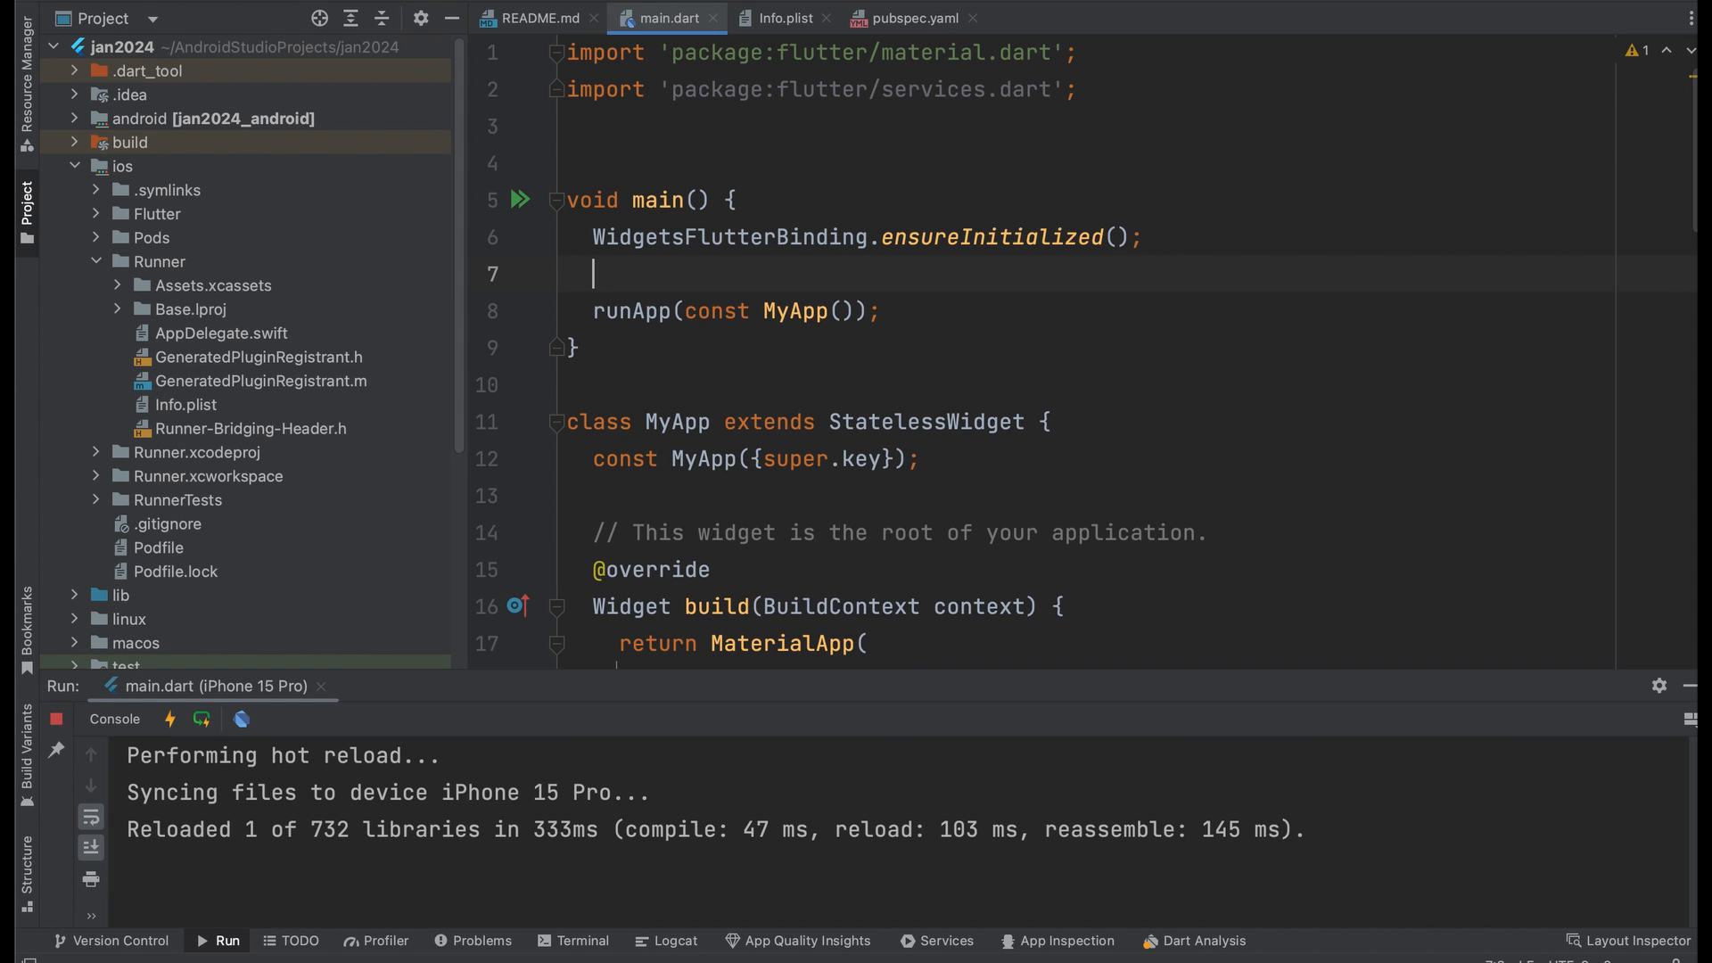
{"action": "type", "text": "SystemChrome."}
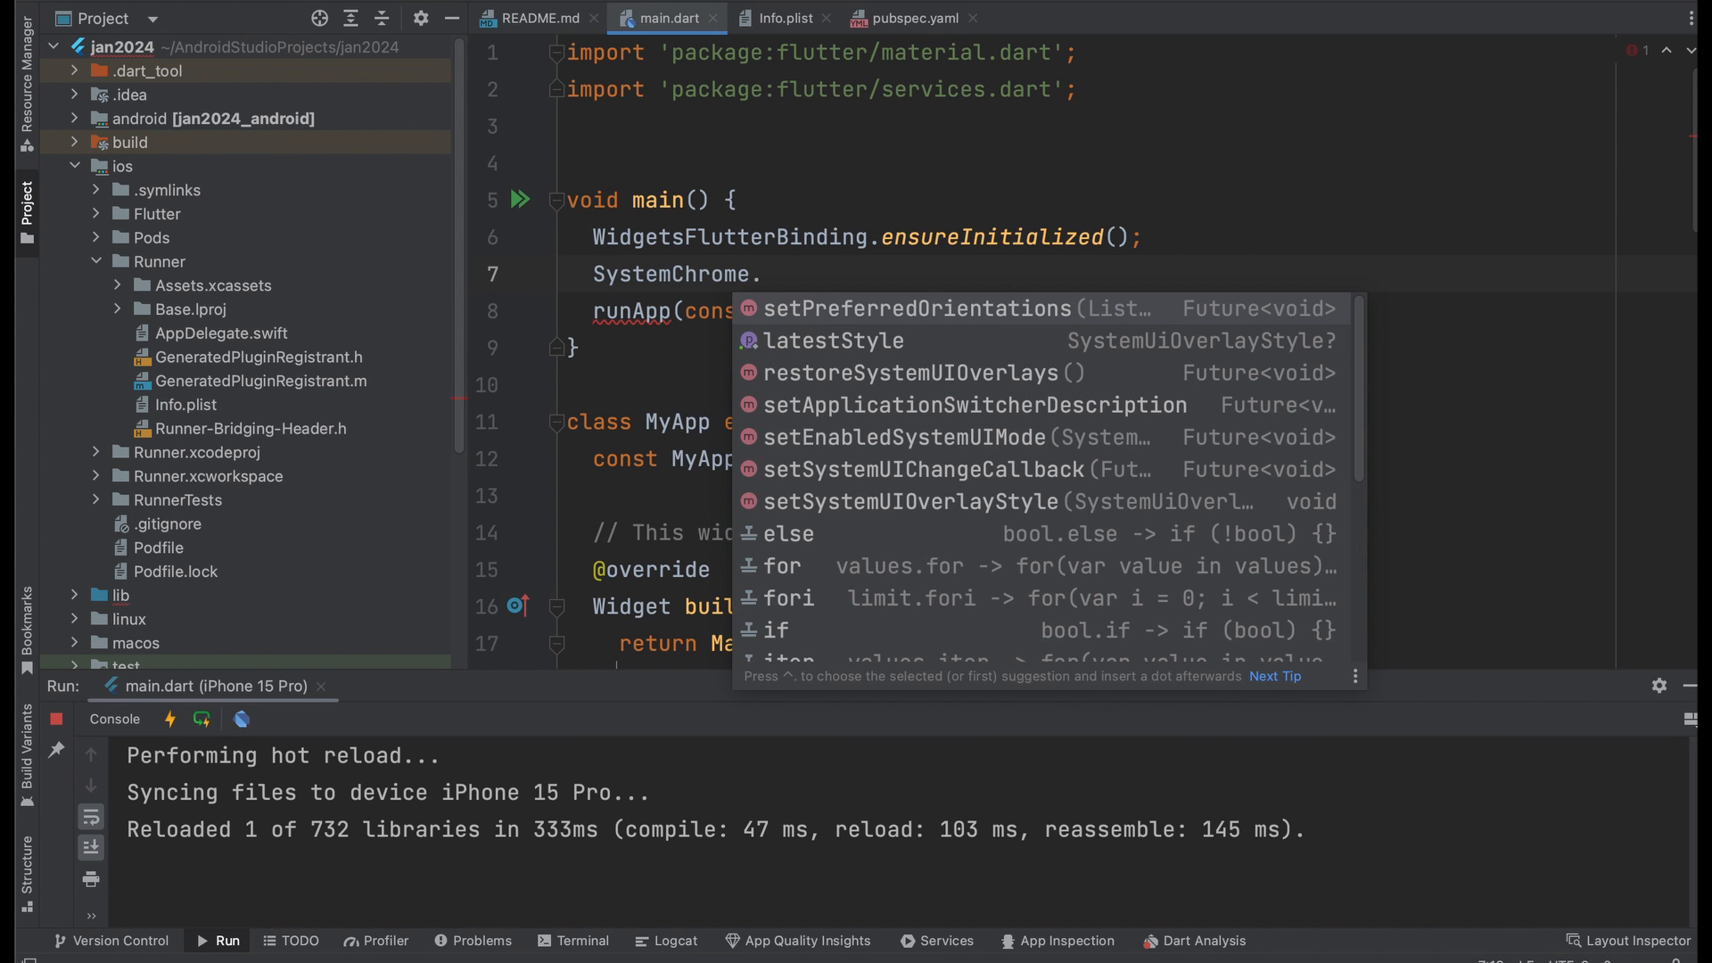
{"action": "left_click", "coordinate": [918, 308]}
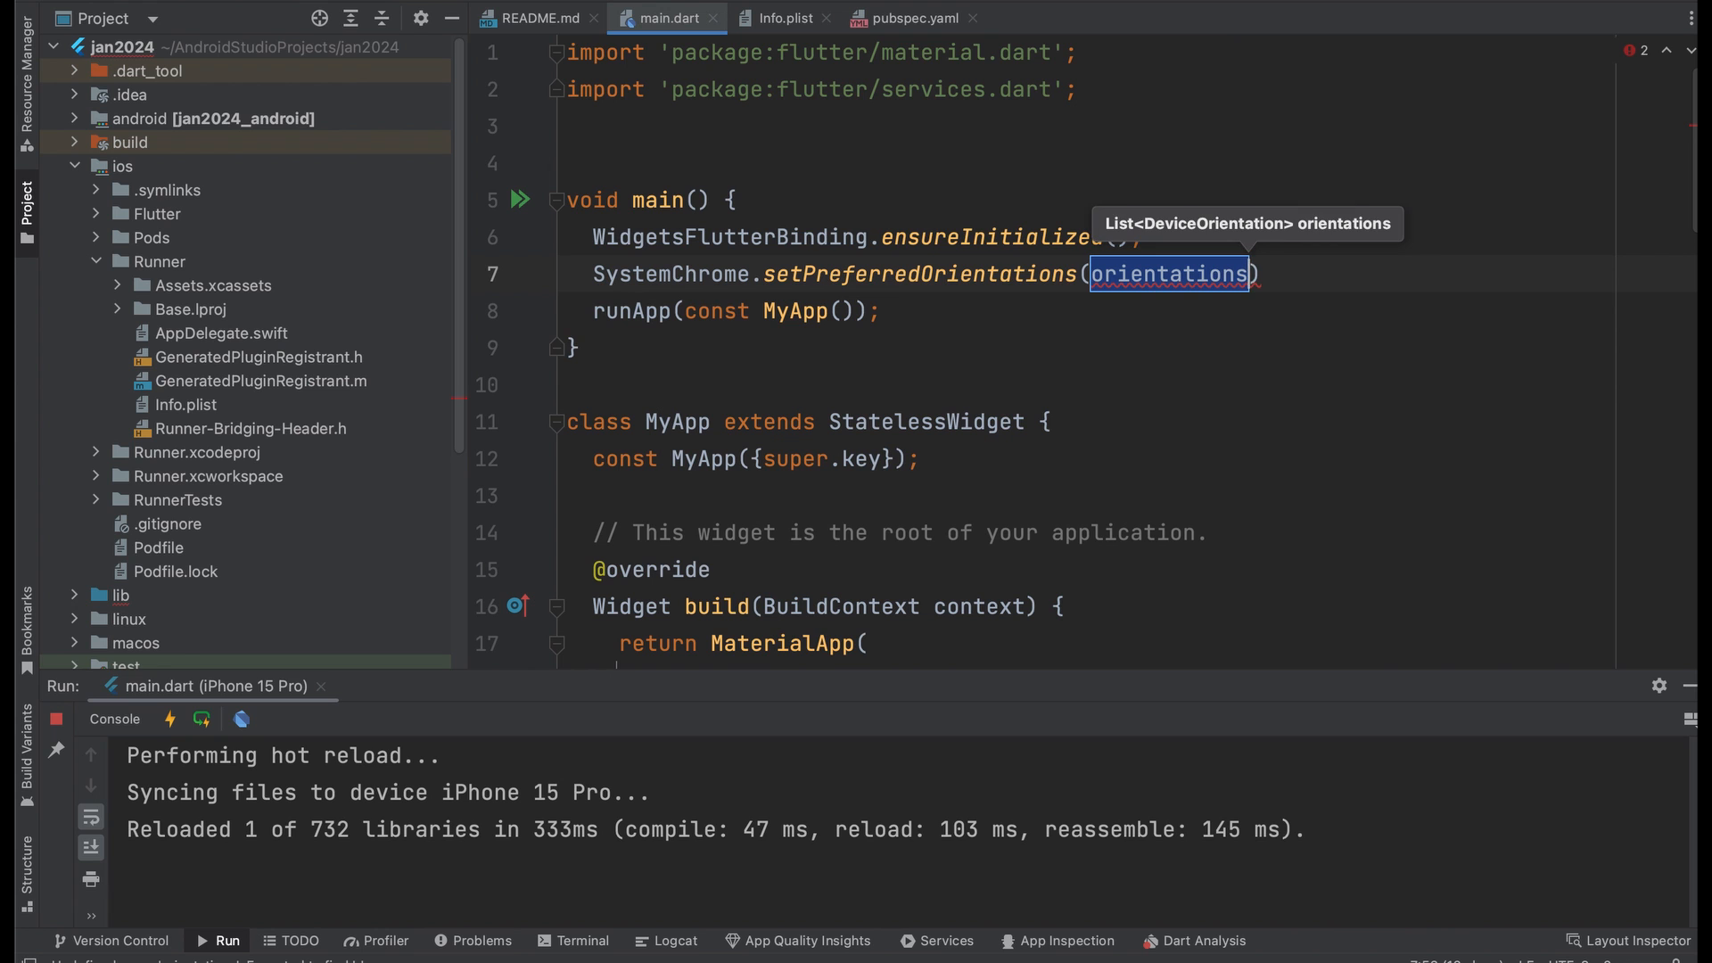
{"action": "type", "text": "["}
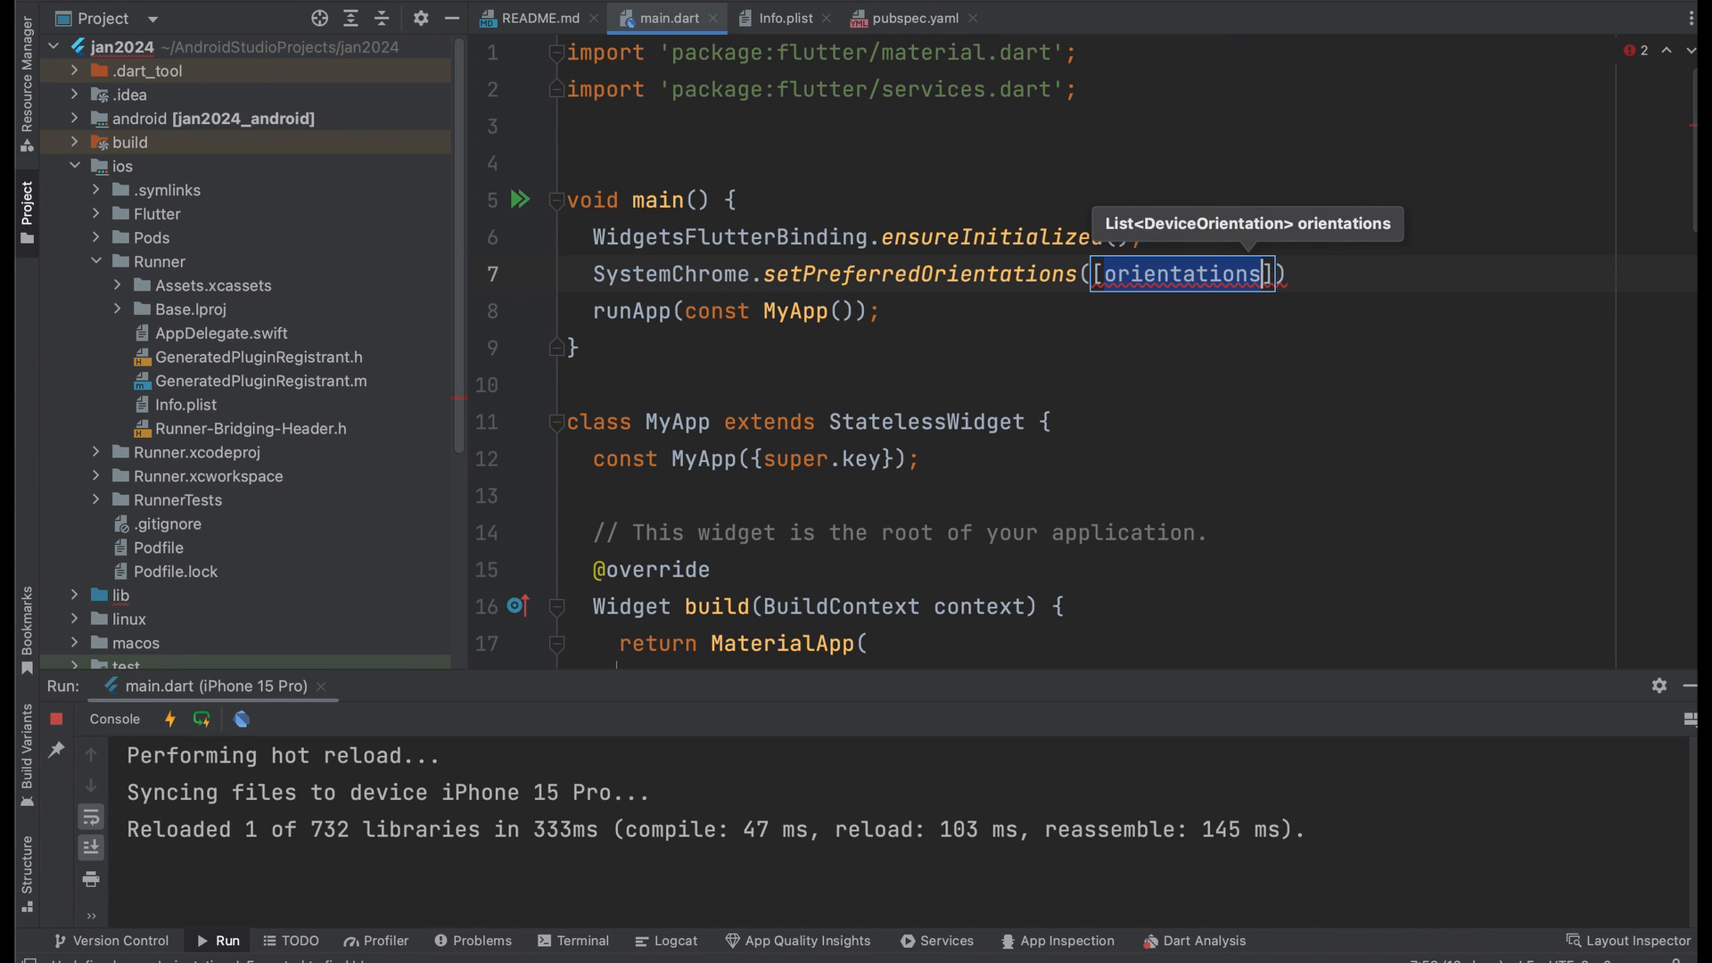
{"action": "type", "text": "D"}
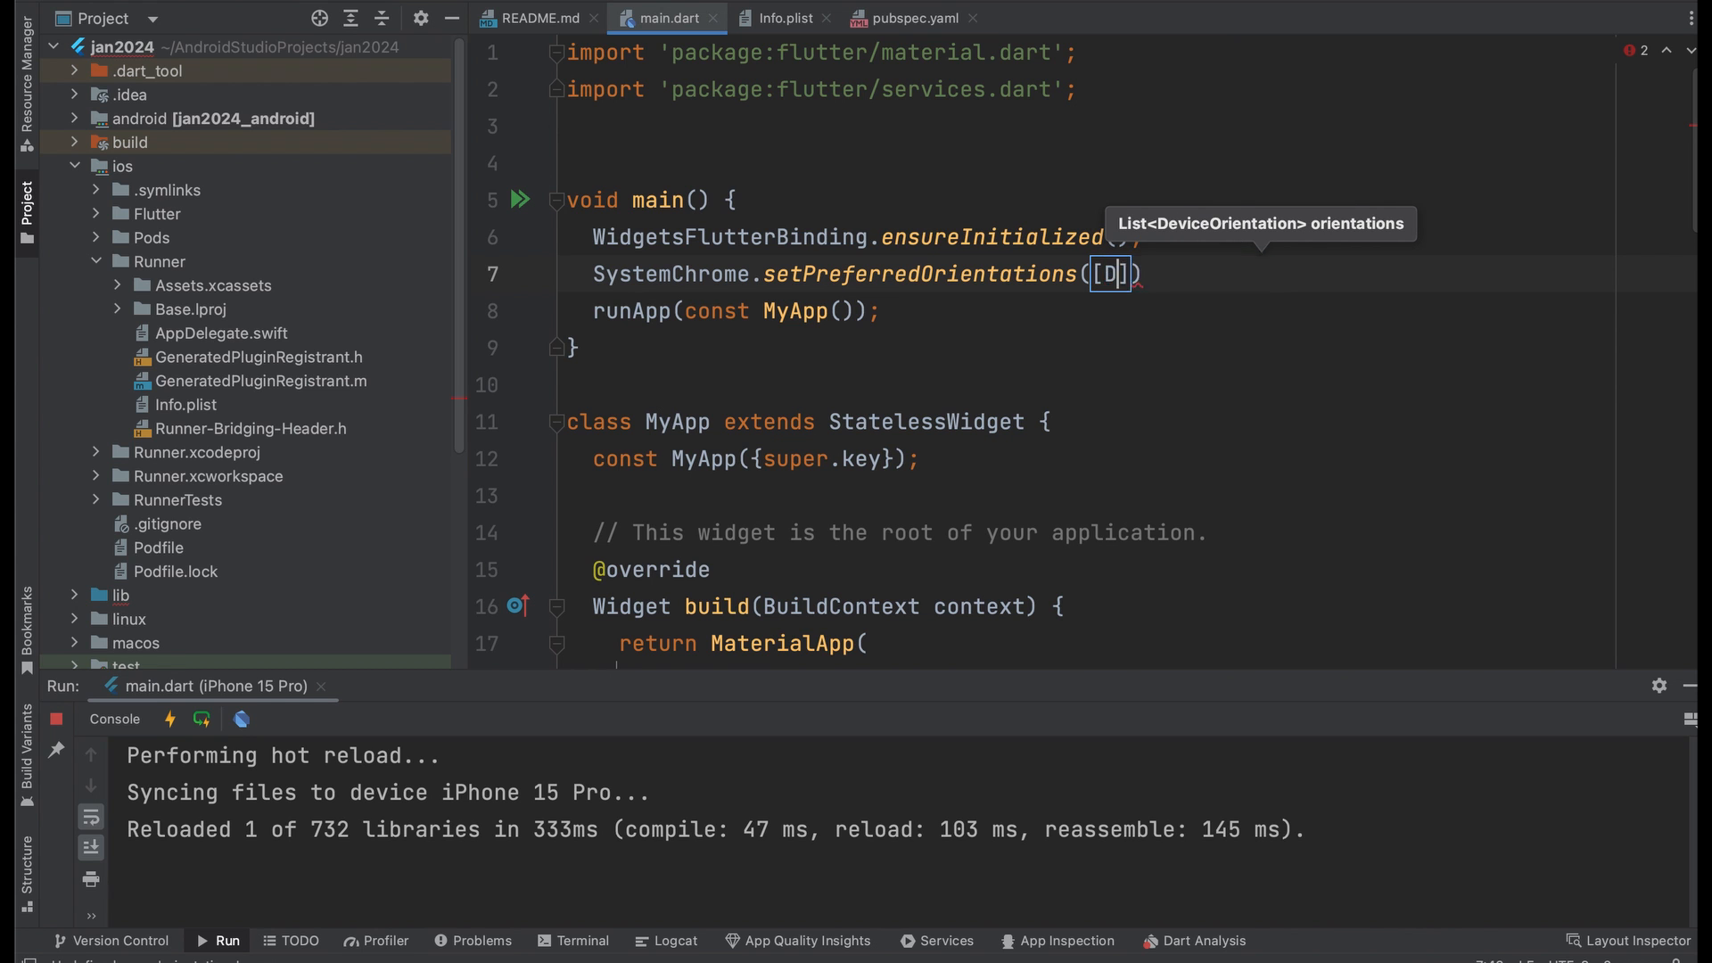
Lock main() to DeviceOrientation.portraitUp with runApp(const MyApp()) inside the .then callback
{"action": "type", "text": "DeviceOrientation."}
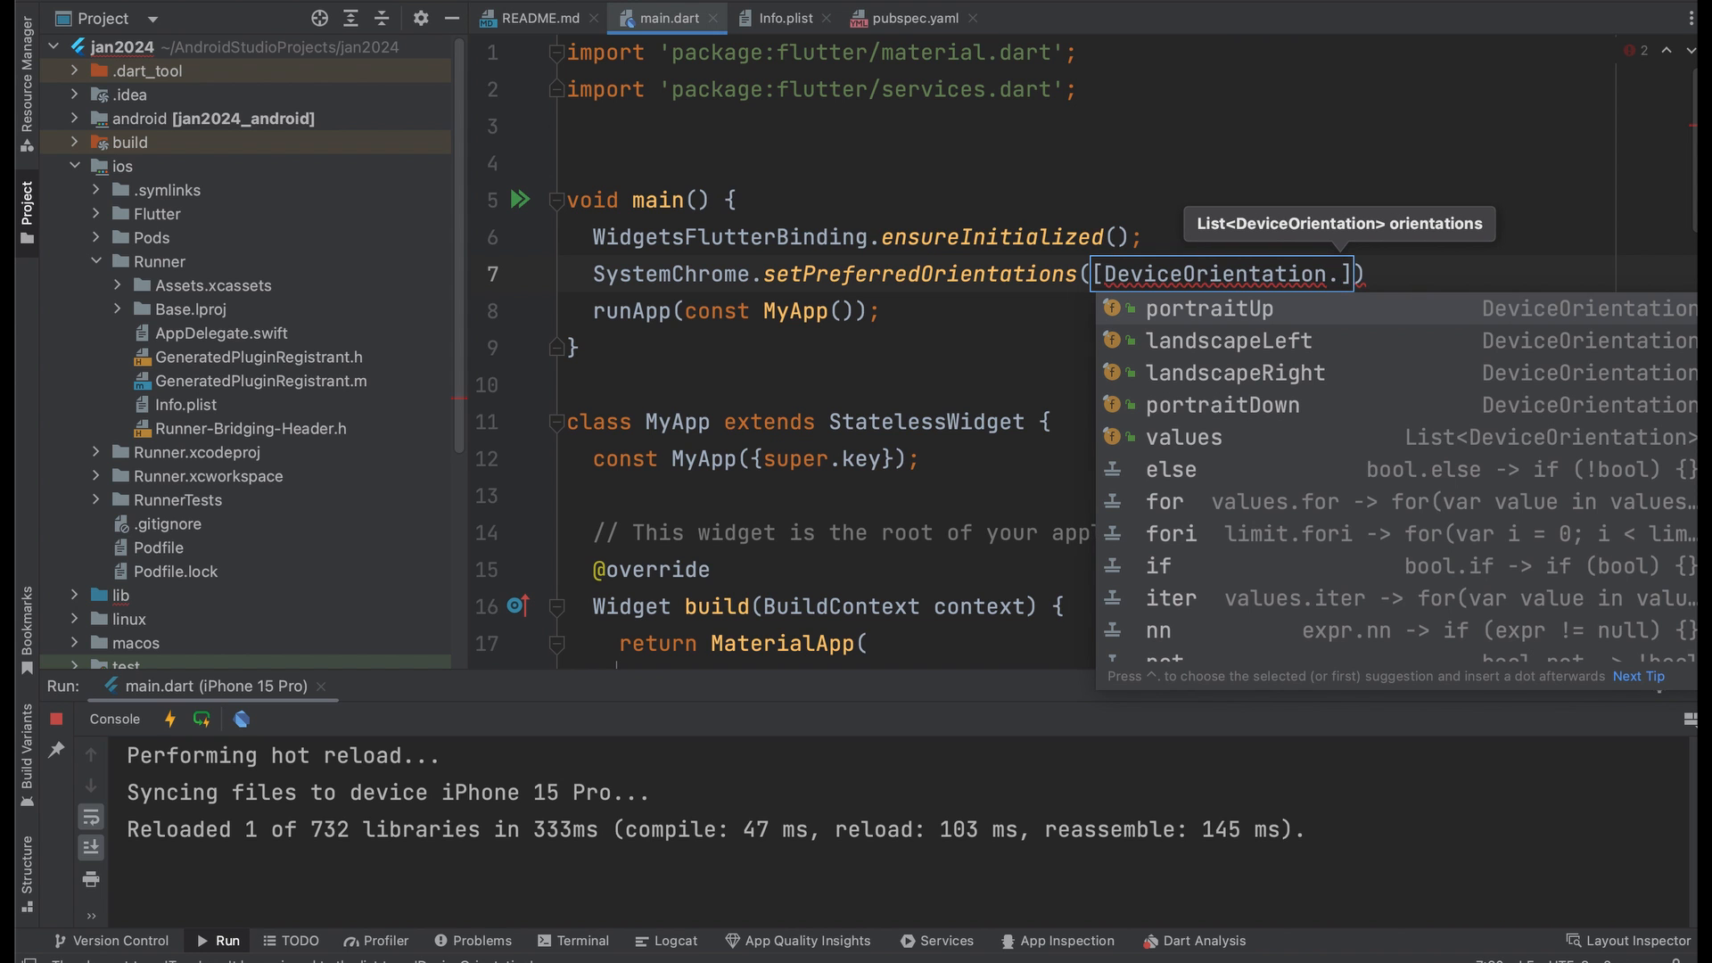
{"action": "mouse_move", "coordinate": [1341, 408]}
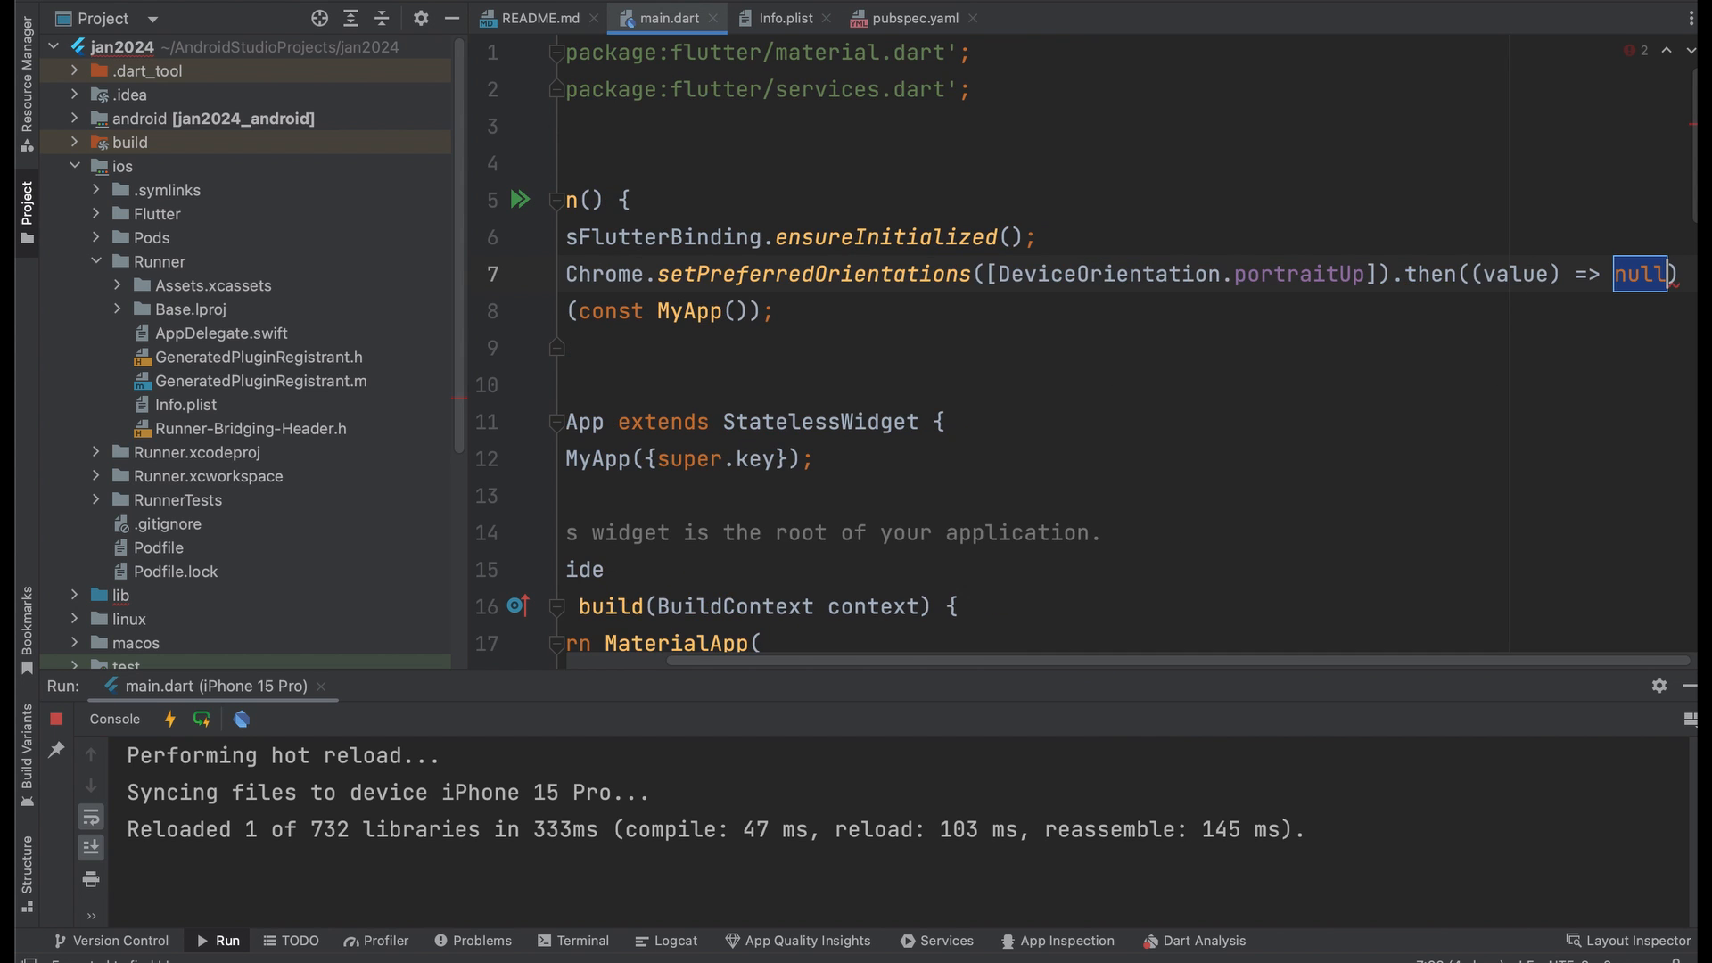
{"action": "mouse_move", "coordinate": [1640, 273]}
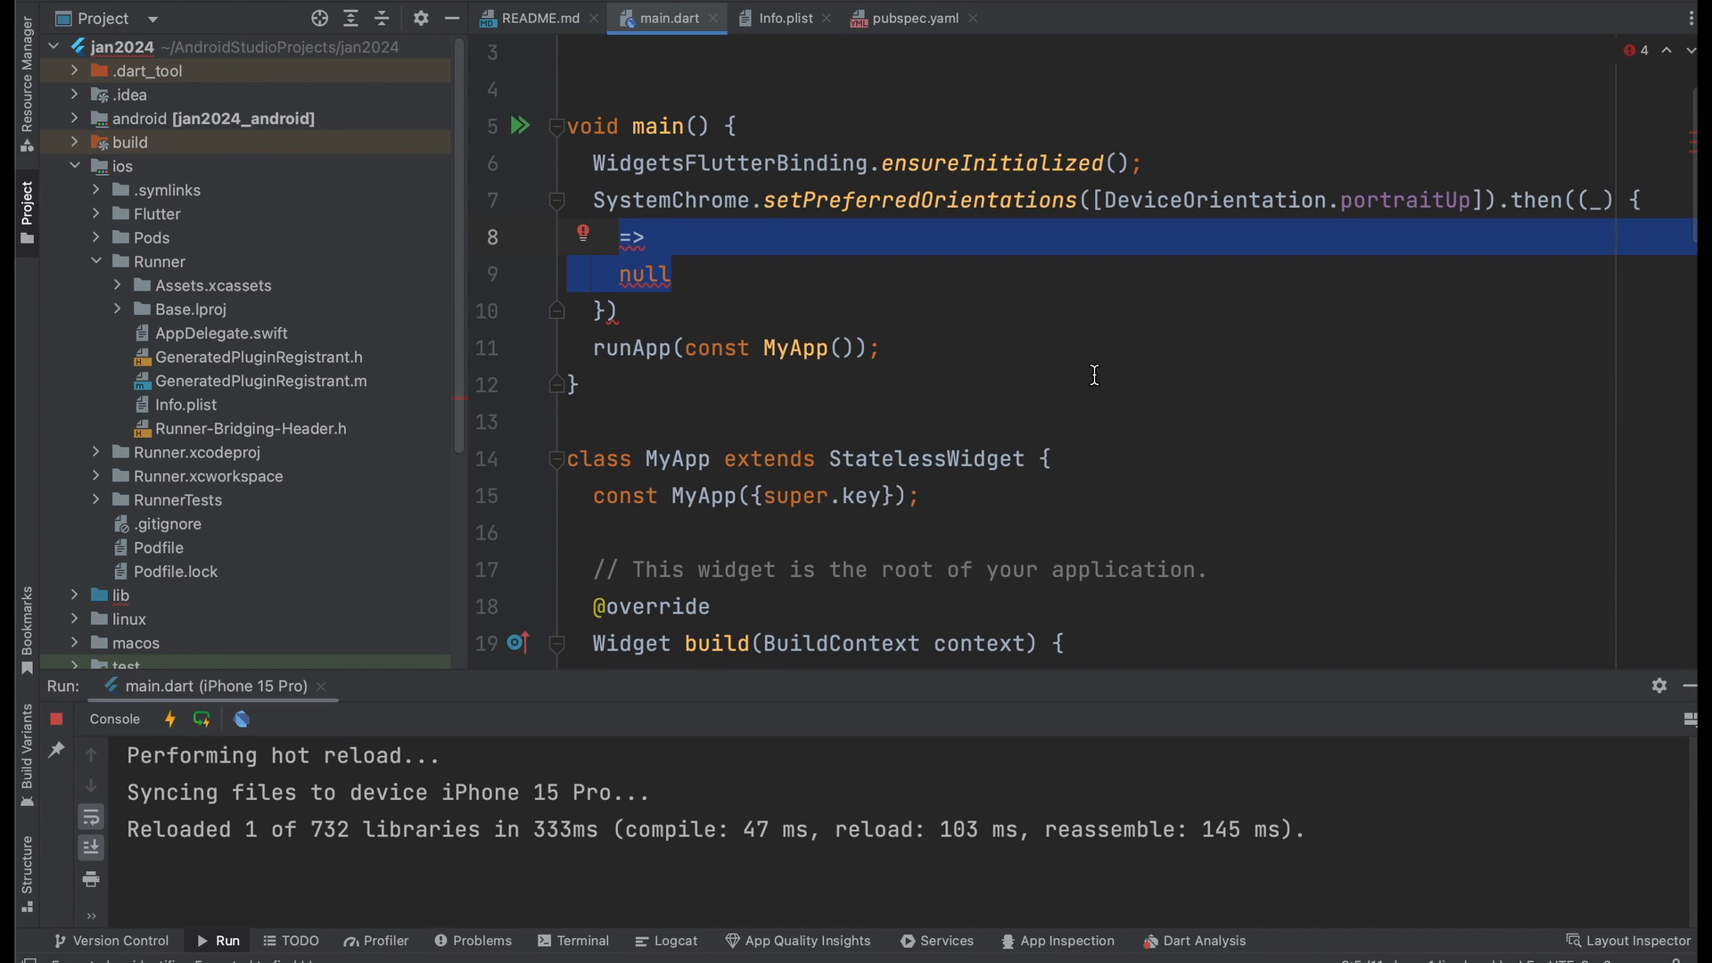
{"action": "key", "text": "Delete"}
{"action": "type", "text": ";"}
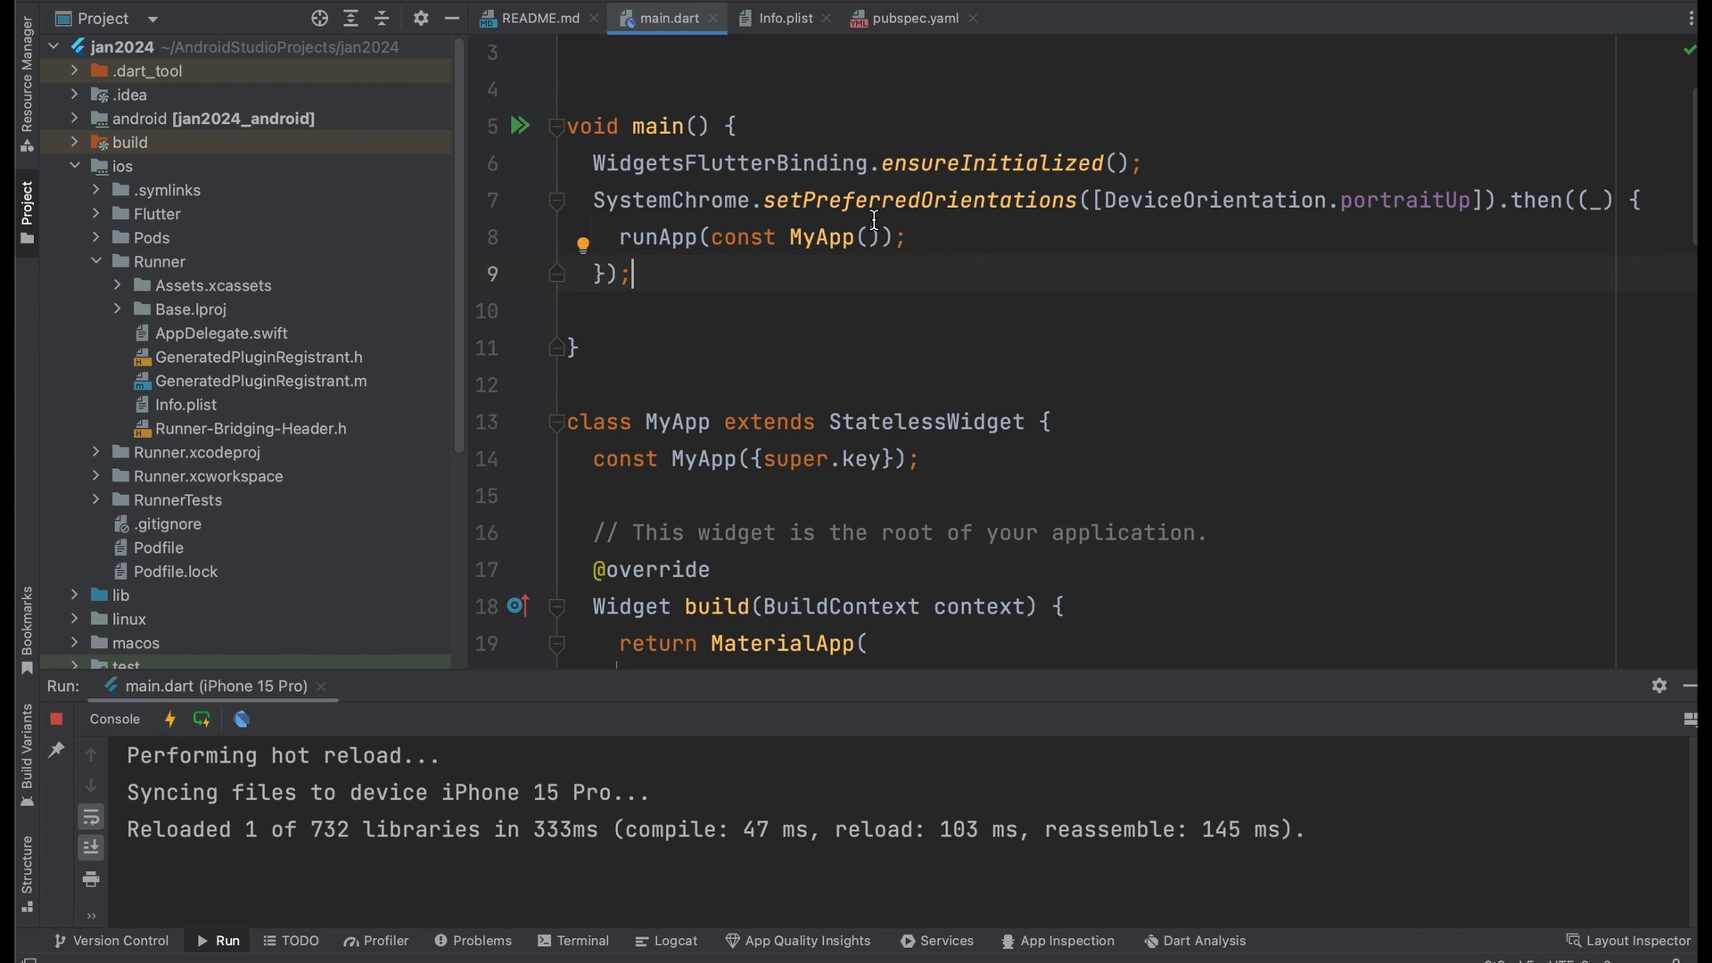
{"action": "mouse_move", "coordinate": [719, 299]}
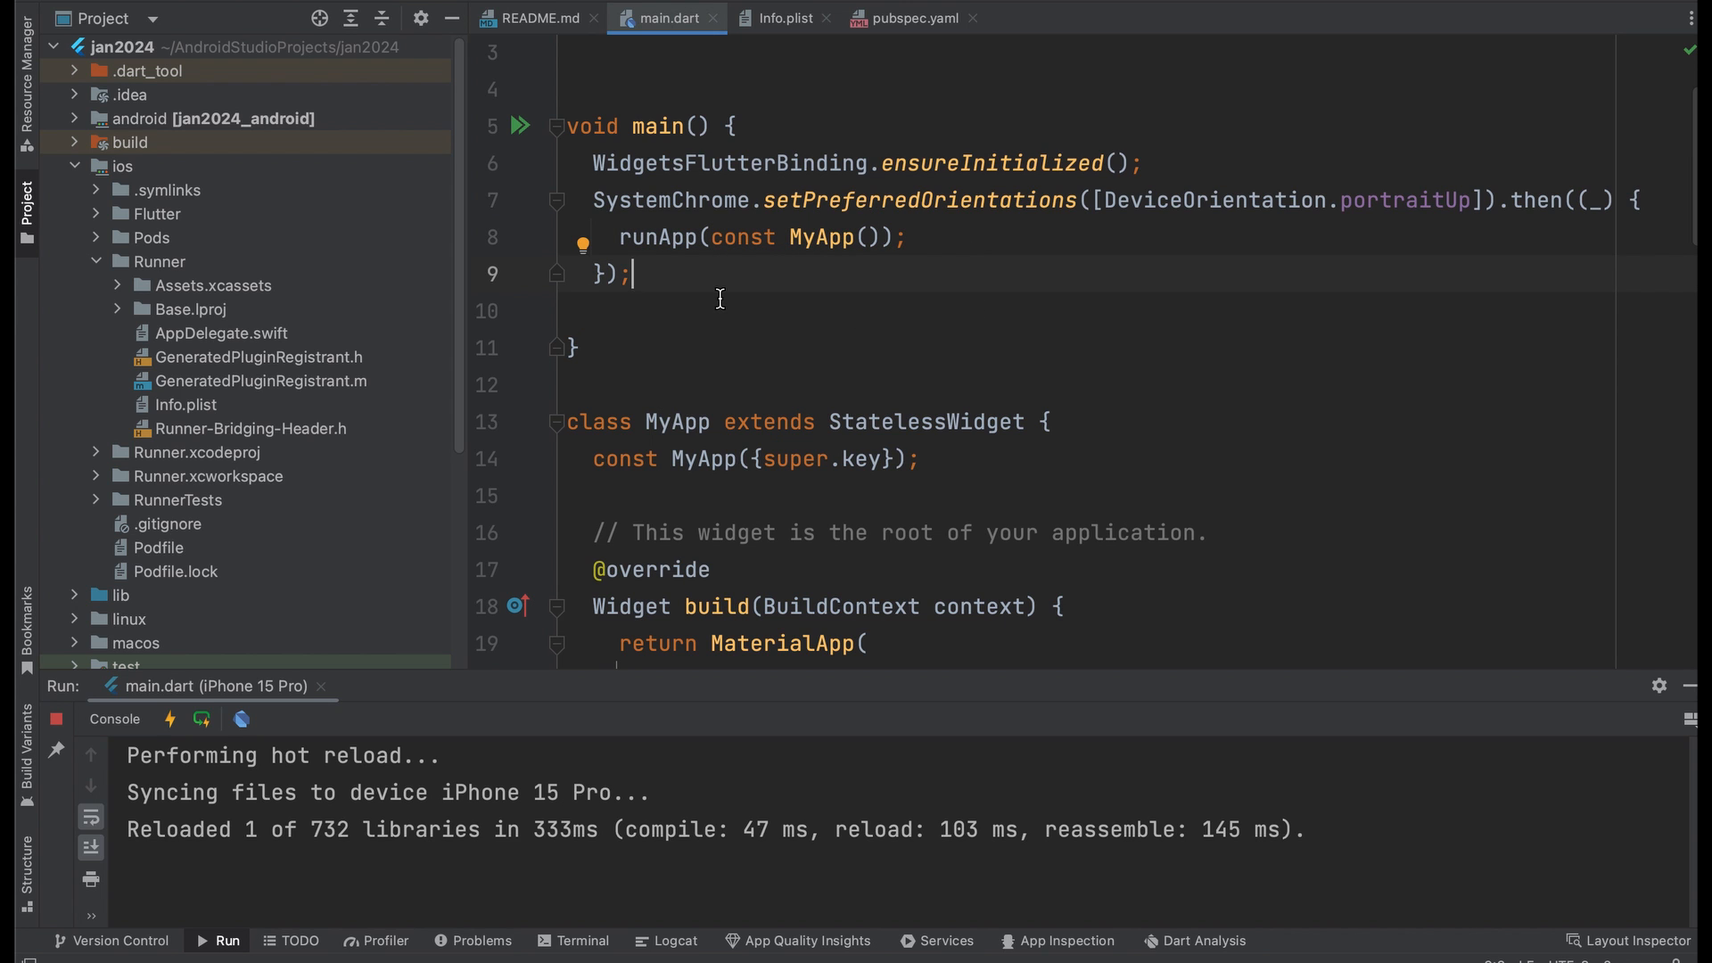
{"action": "mouse_move", "coordinate": [978, 293]}
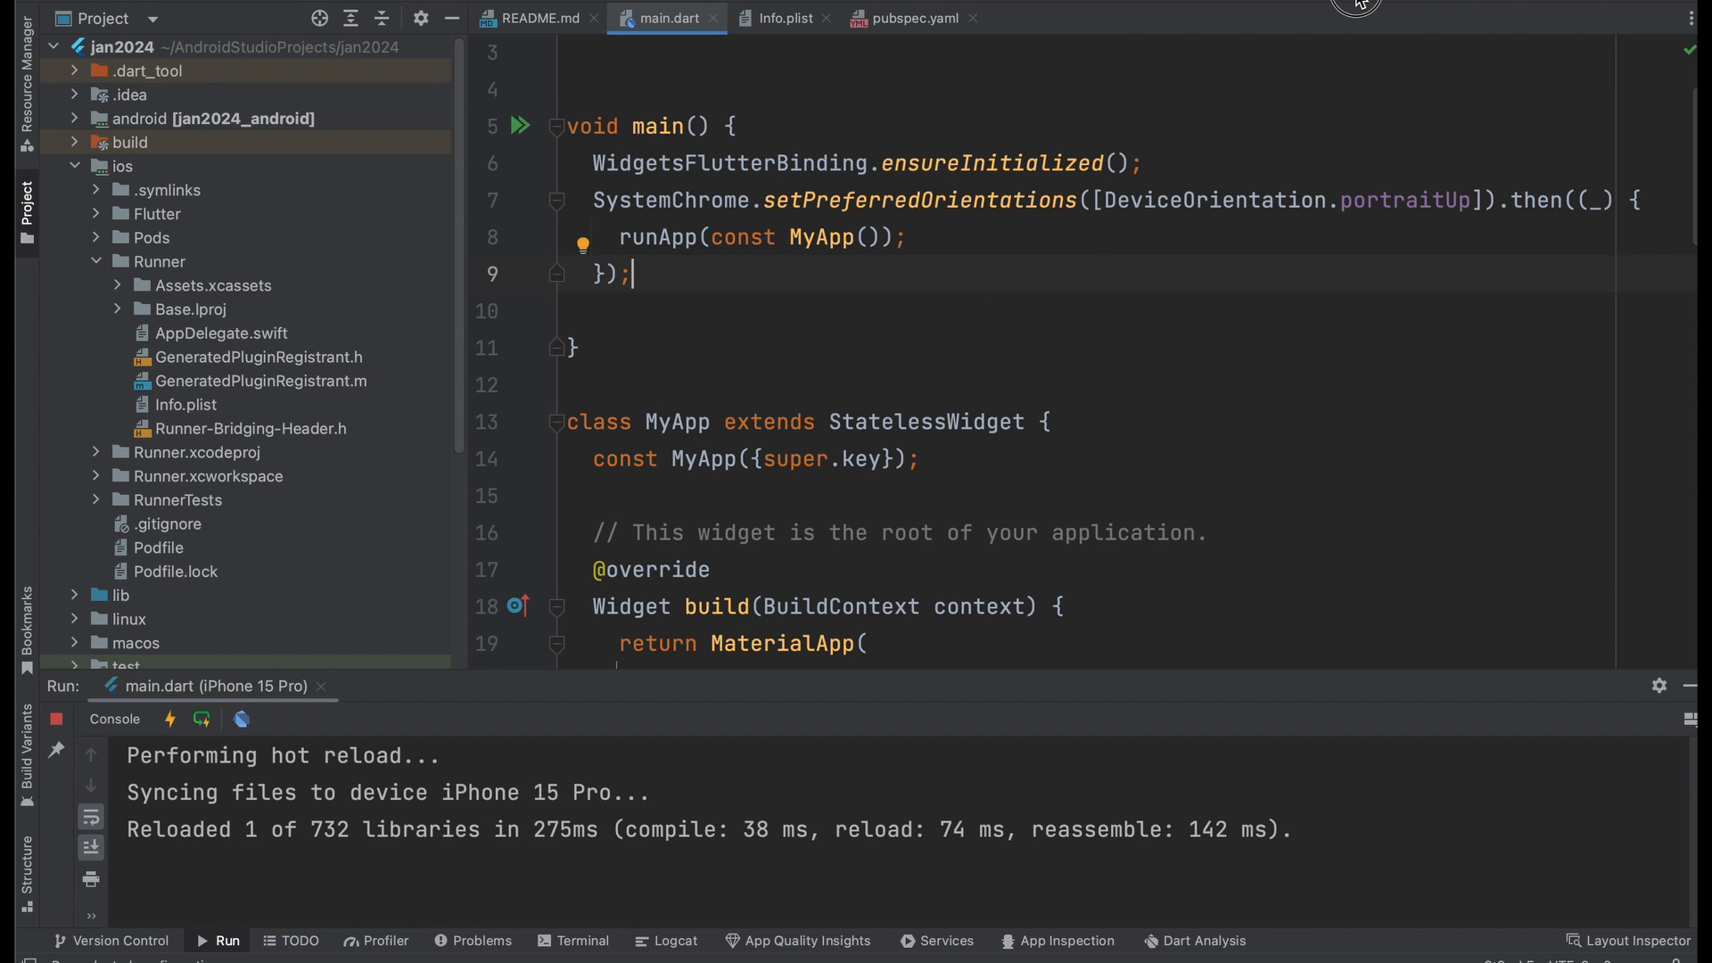
Hot restart the app and rotate the iPhone simulator to test landscape
{"action": "left_click", "coordinate": [201, 719]}
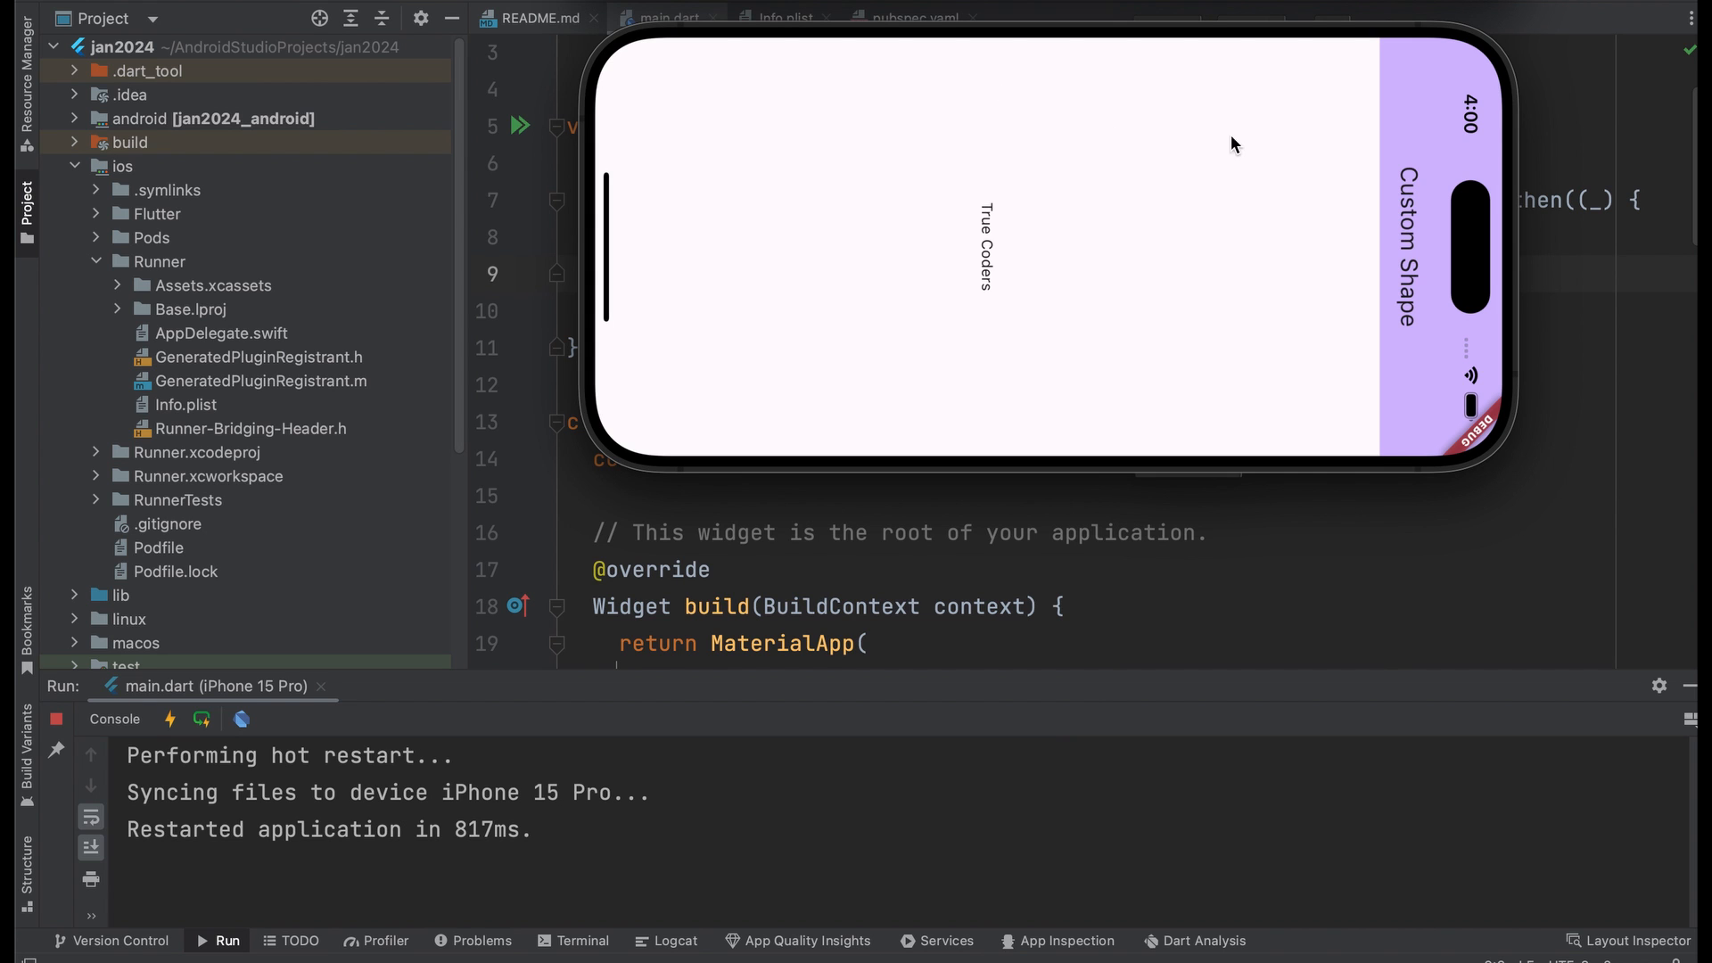
{"action": "mouse_move", "coordinate": [1076, 213]}
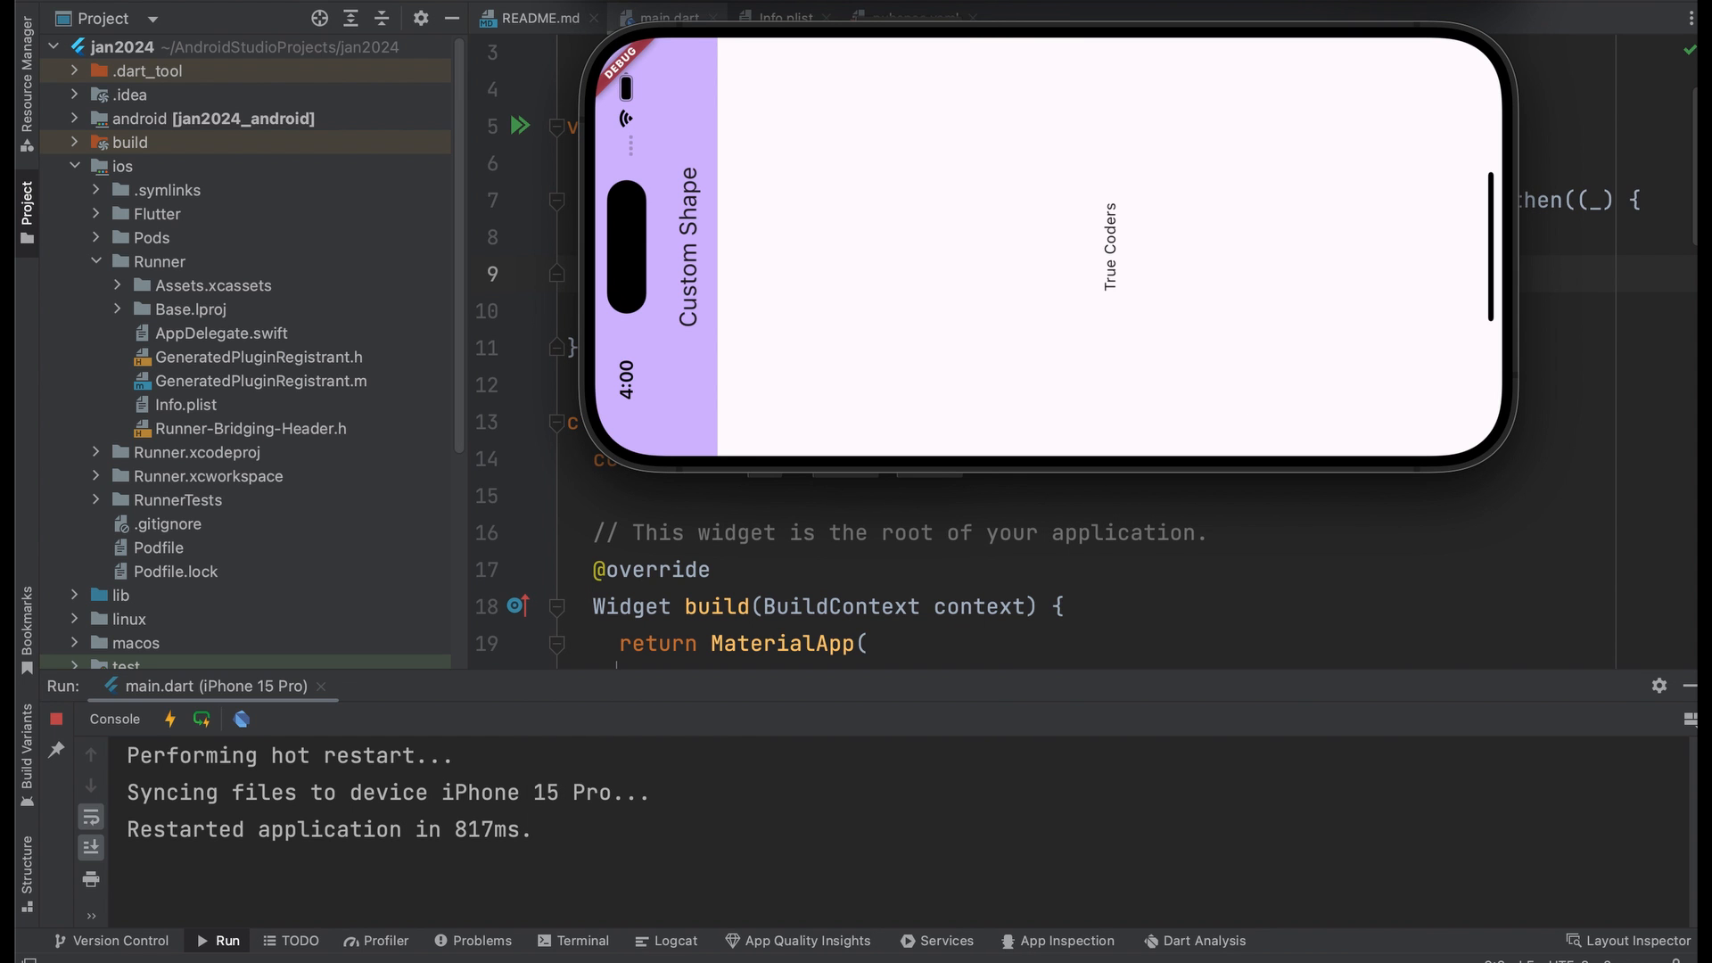
{"action": "left_click", "coordinate": [661, 19]}
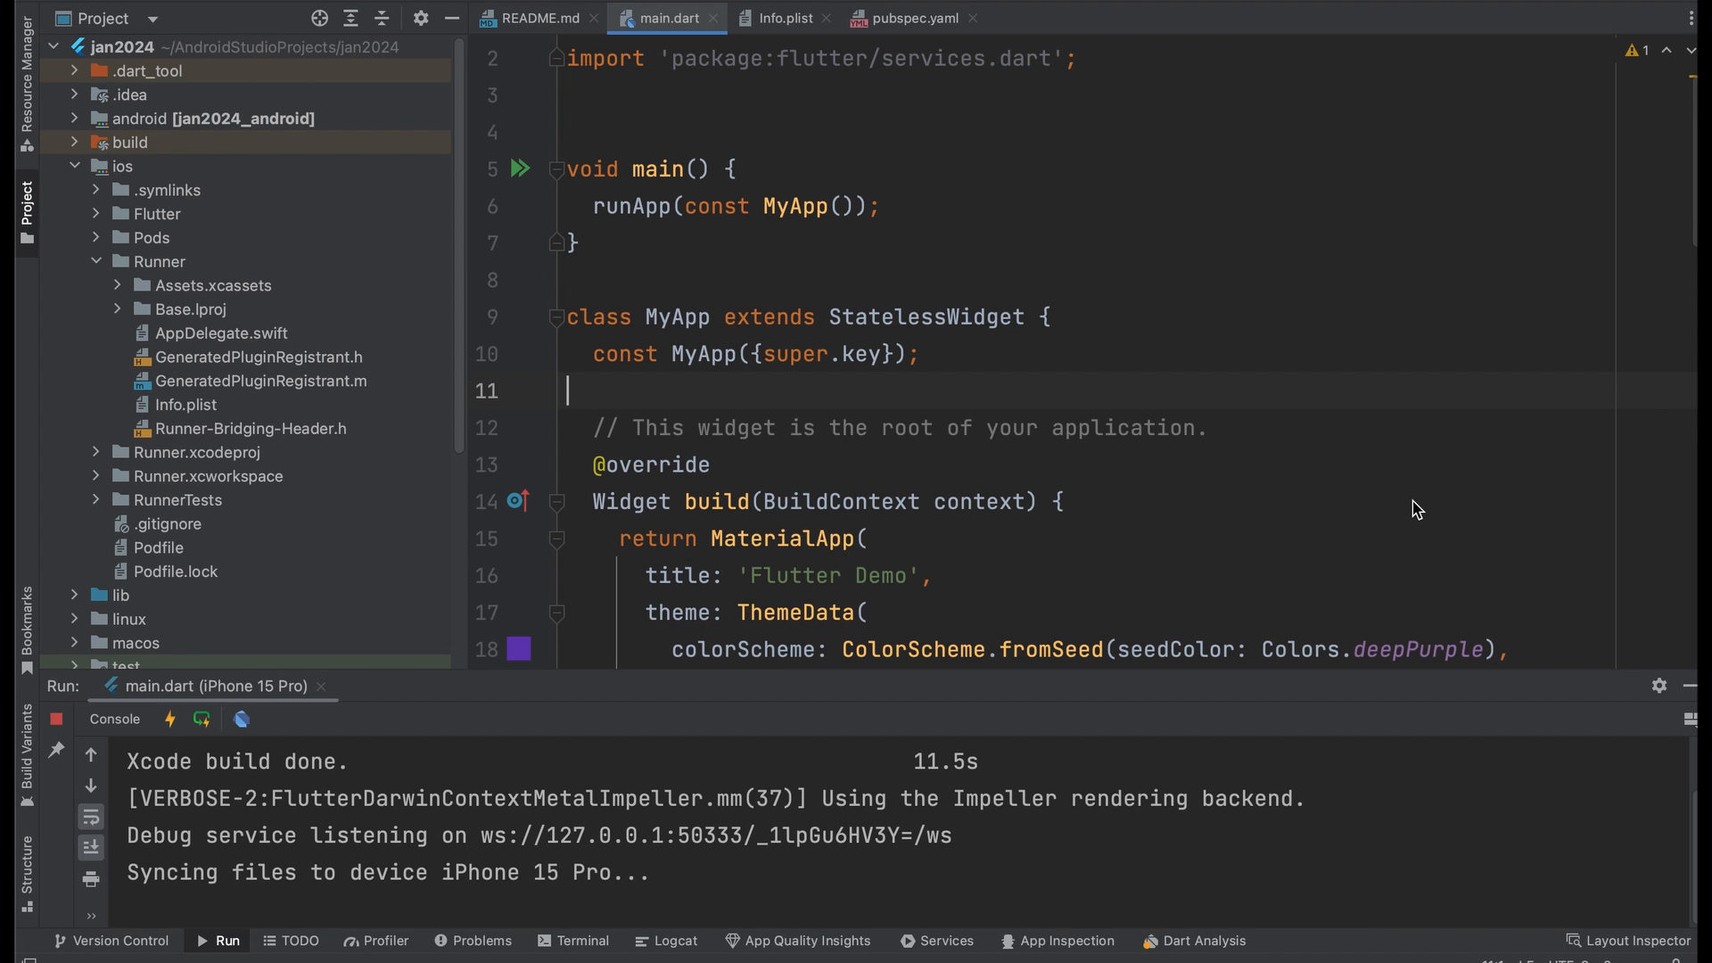
Generate initState and dispose overrides in _MyHomePageState using autocomplete
{"action": "scroll", "scroll_direction": "up", "scroll_amount": 3}
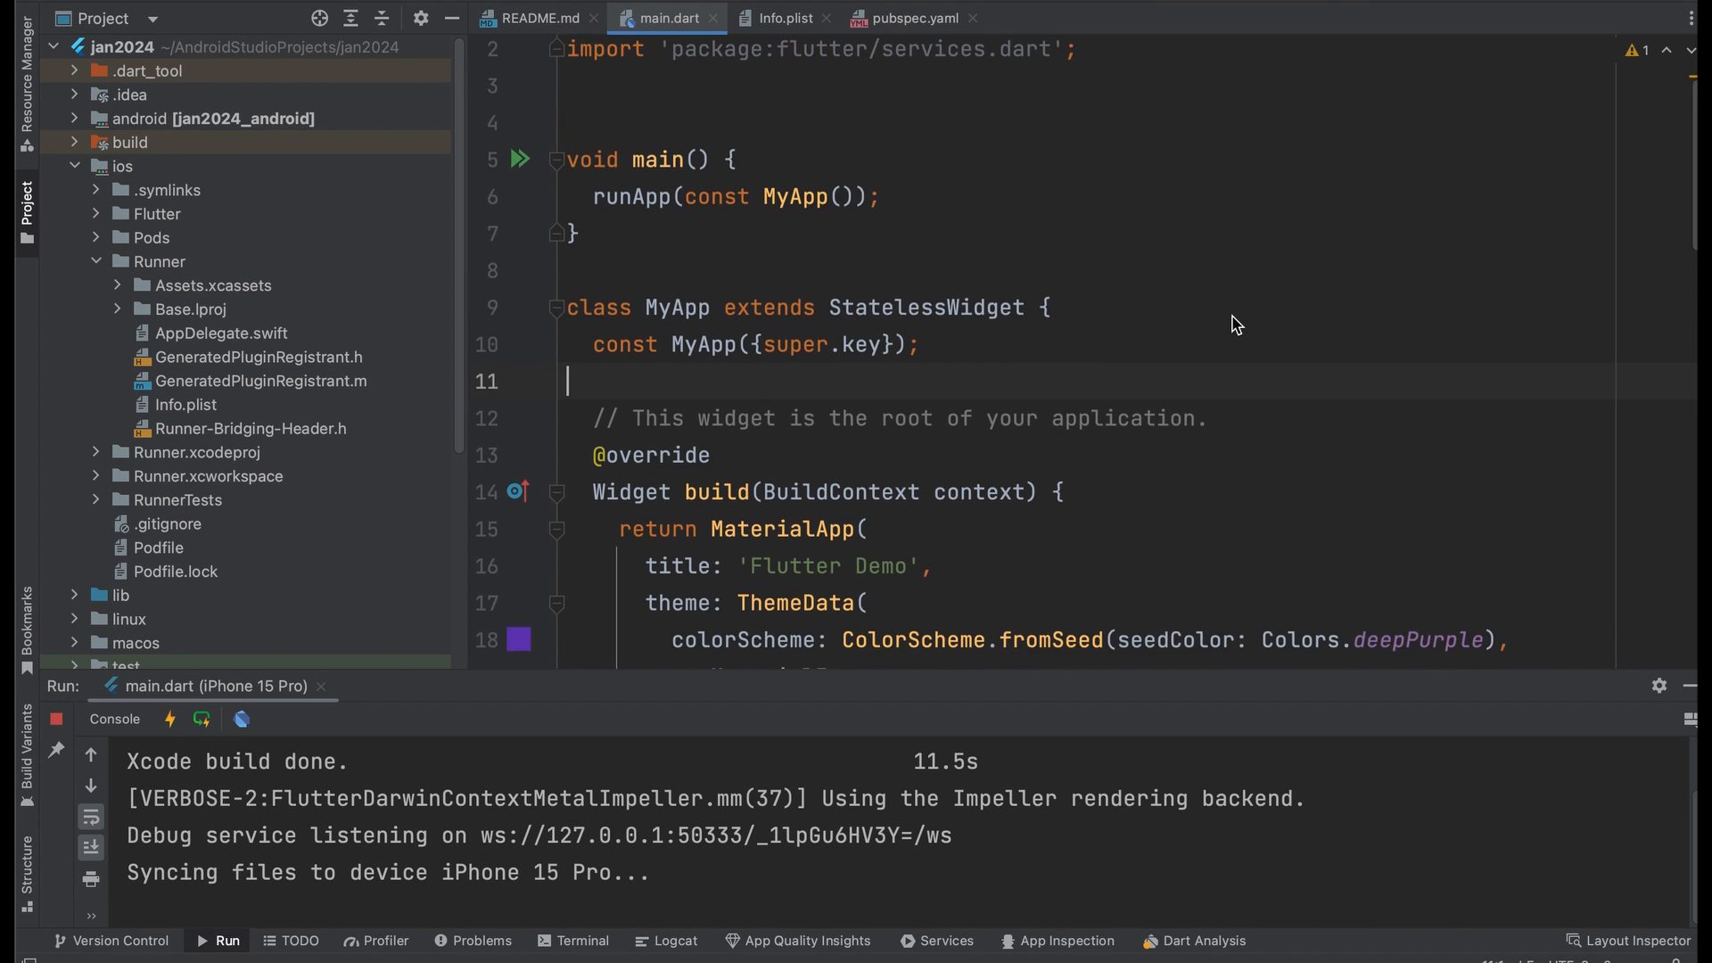
{"action": "scroll", "scroll_direction": "down", "scroll_amount": 3}
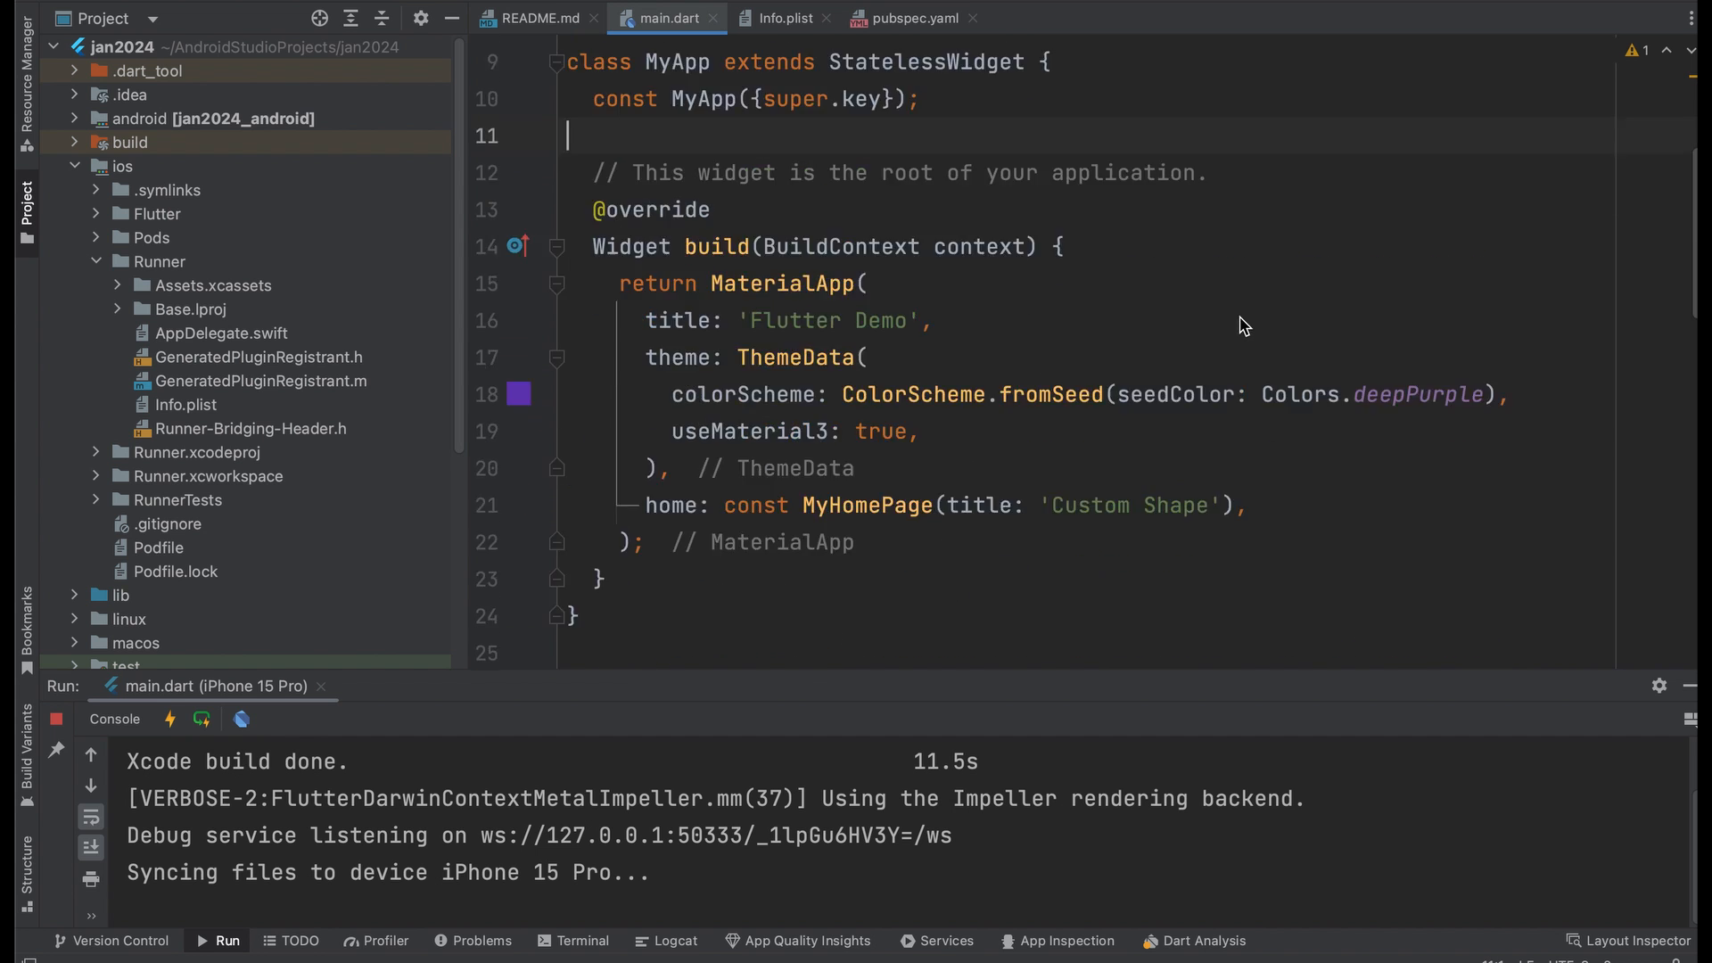
{"action": "scroll", "scroll_direction": "down", "scroll_amount": 3}
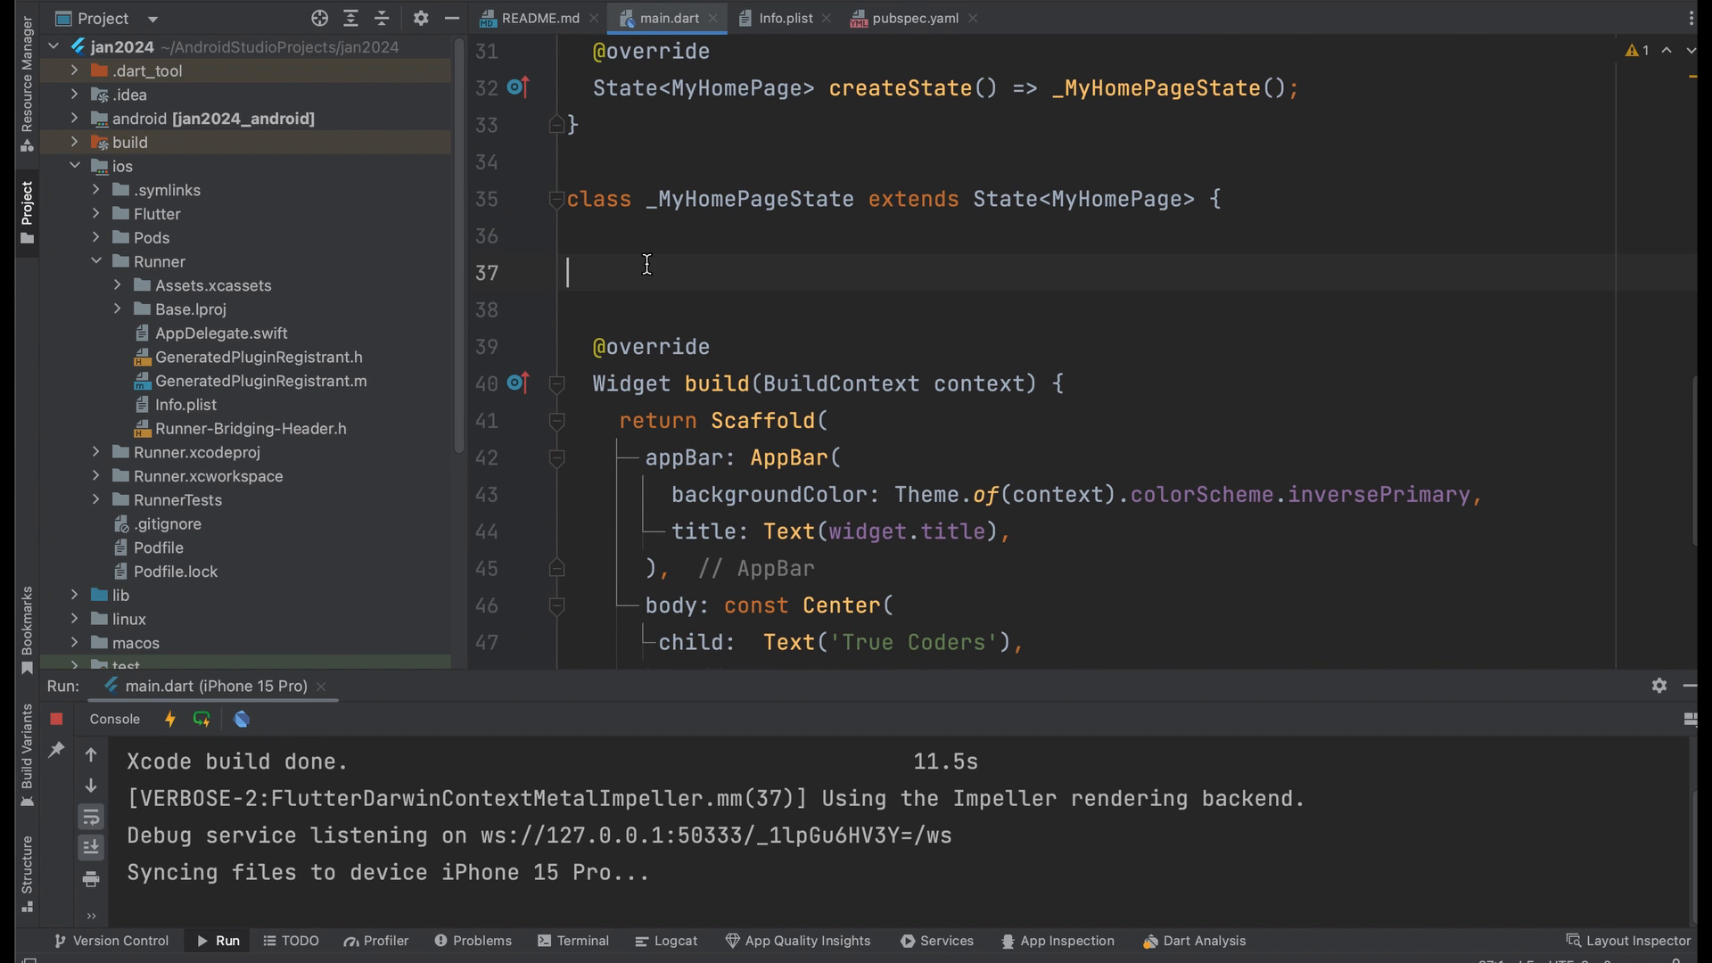
{"action": "type", "text": "initState() {"}
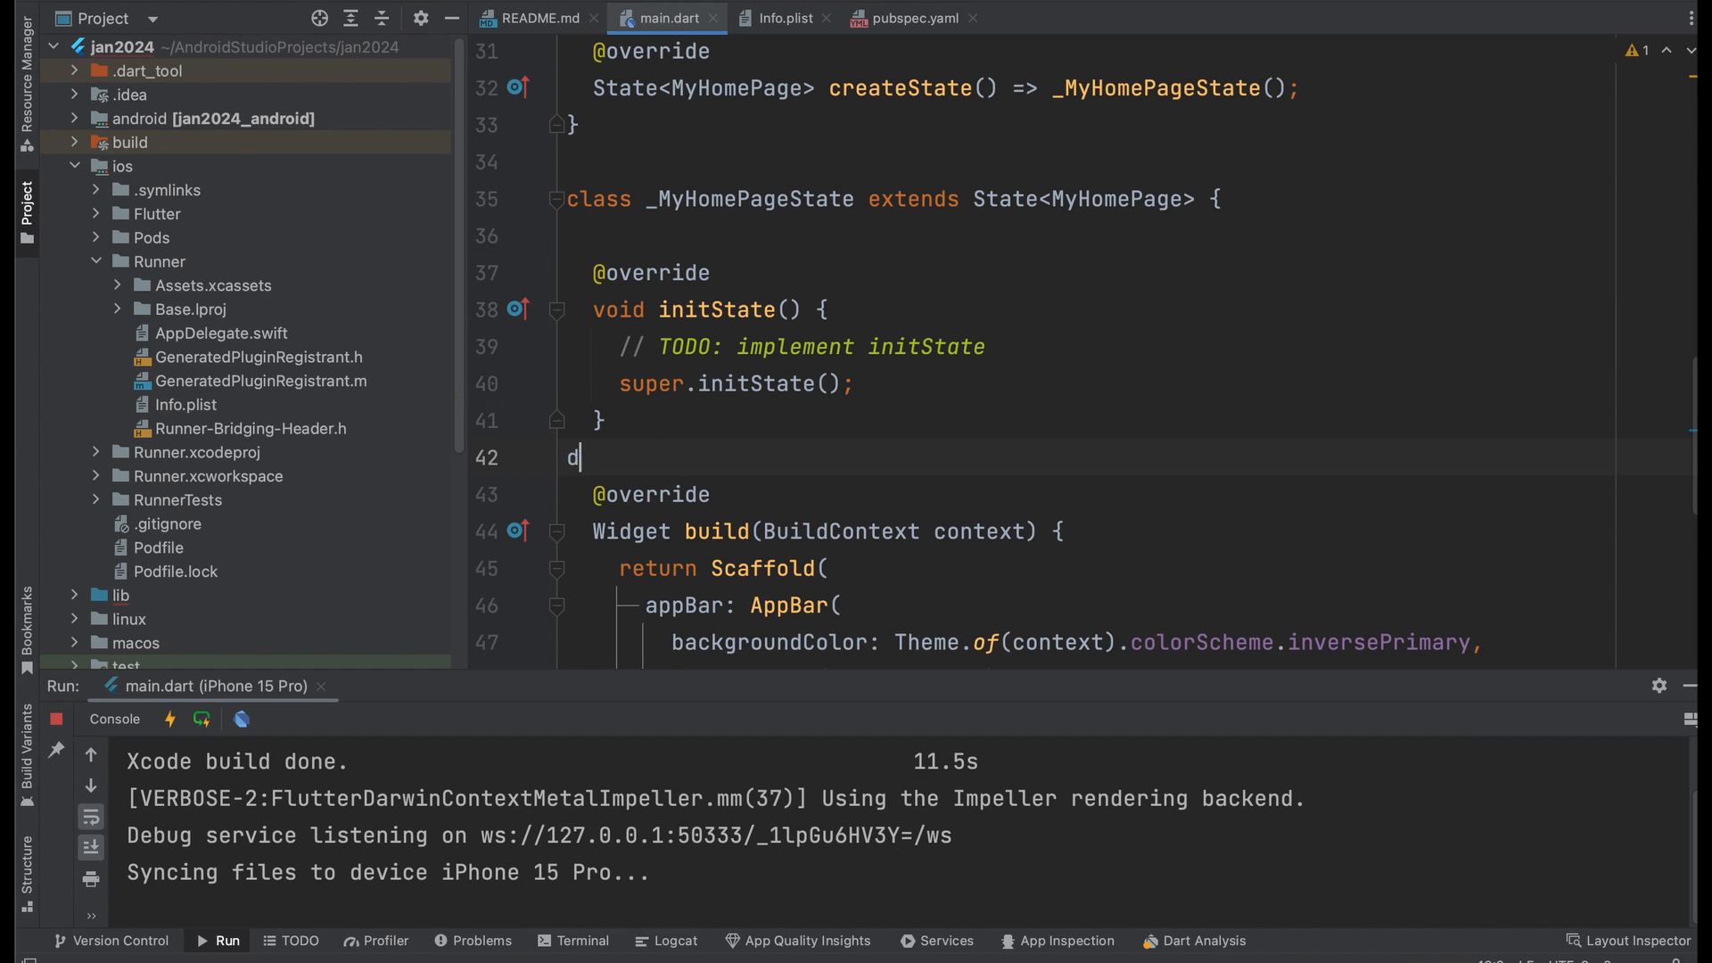
{"action": "type", "text": "dispose() {"}
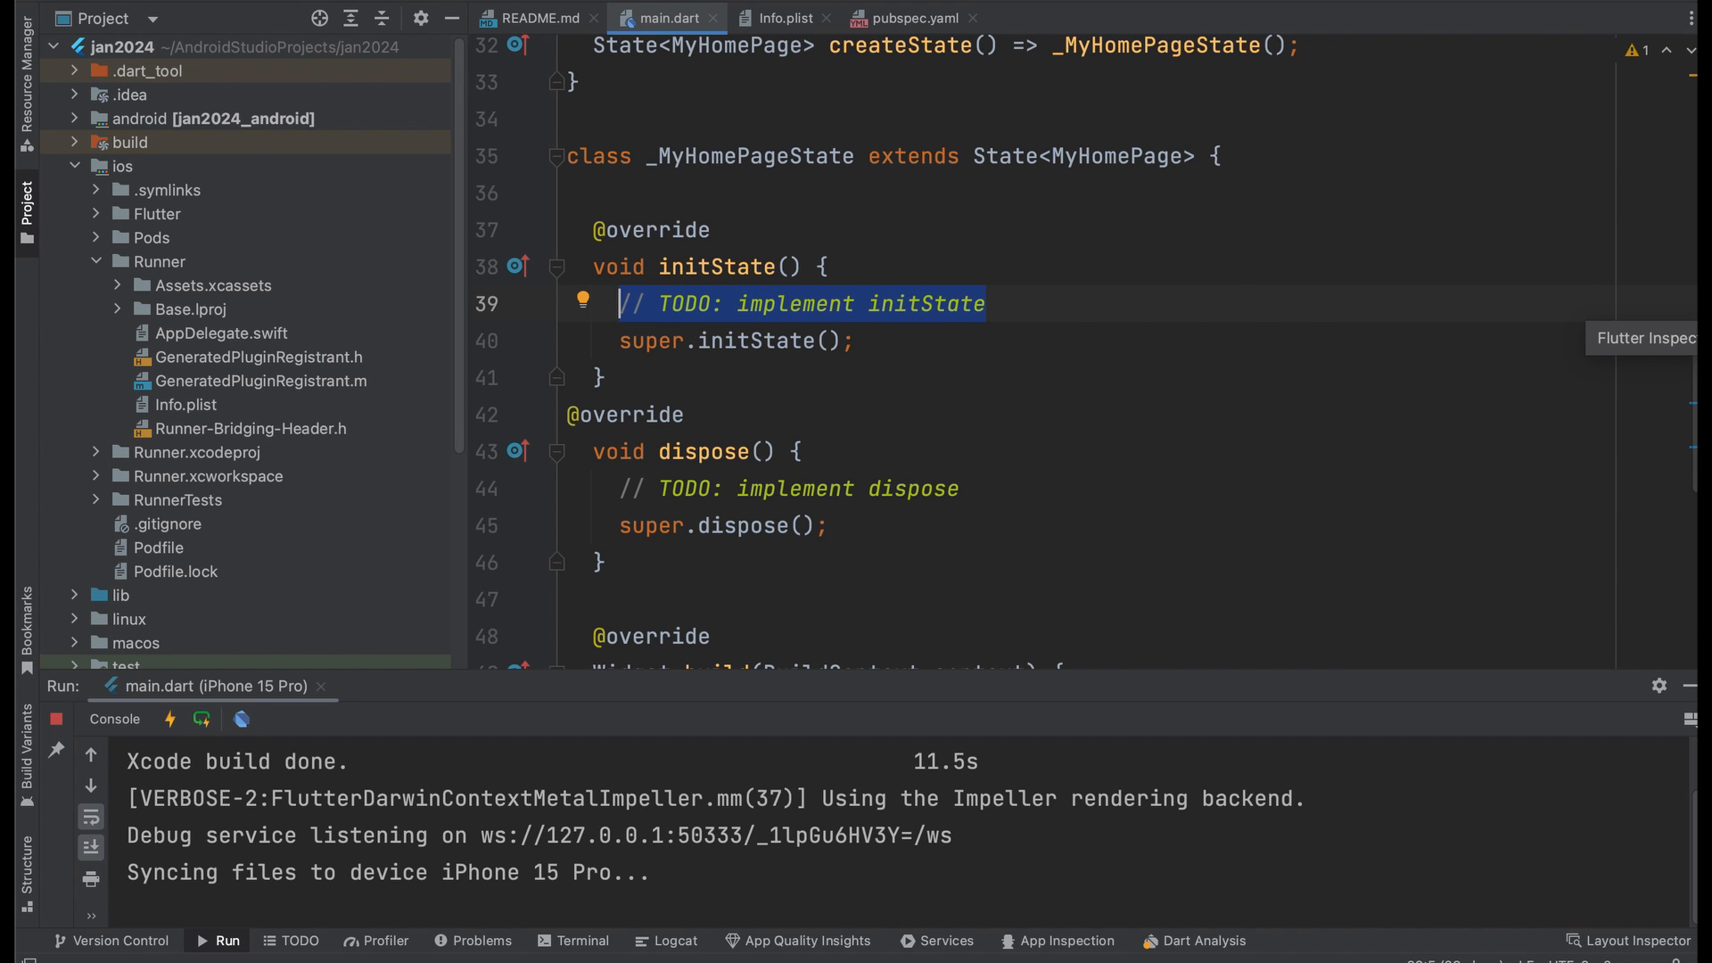
Call SystemChrome.setPreferredOrientations([DeviceOrientation.portraitUp]) in initState and hot restart the app
{"action": "type", "text": "SystemChrome.setPreferredOrientations([orientations"}
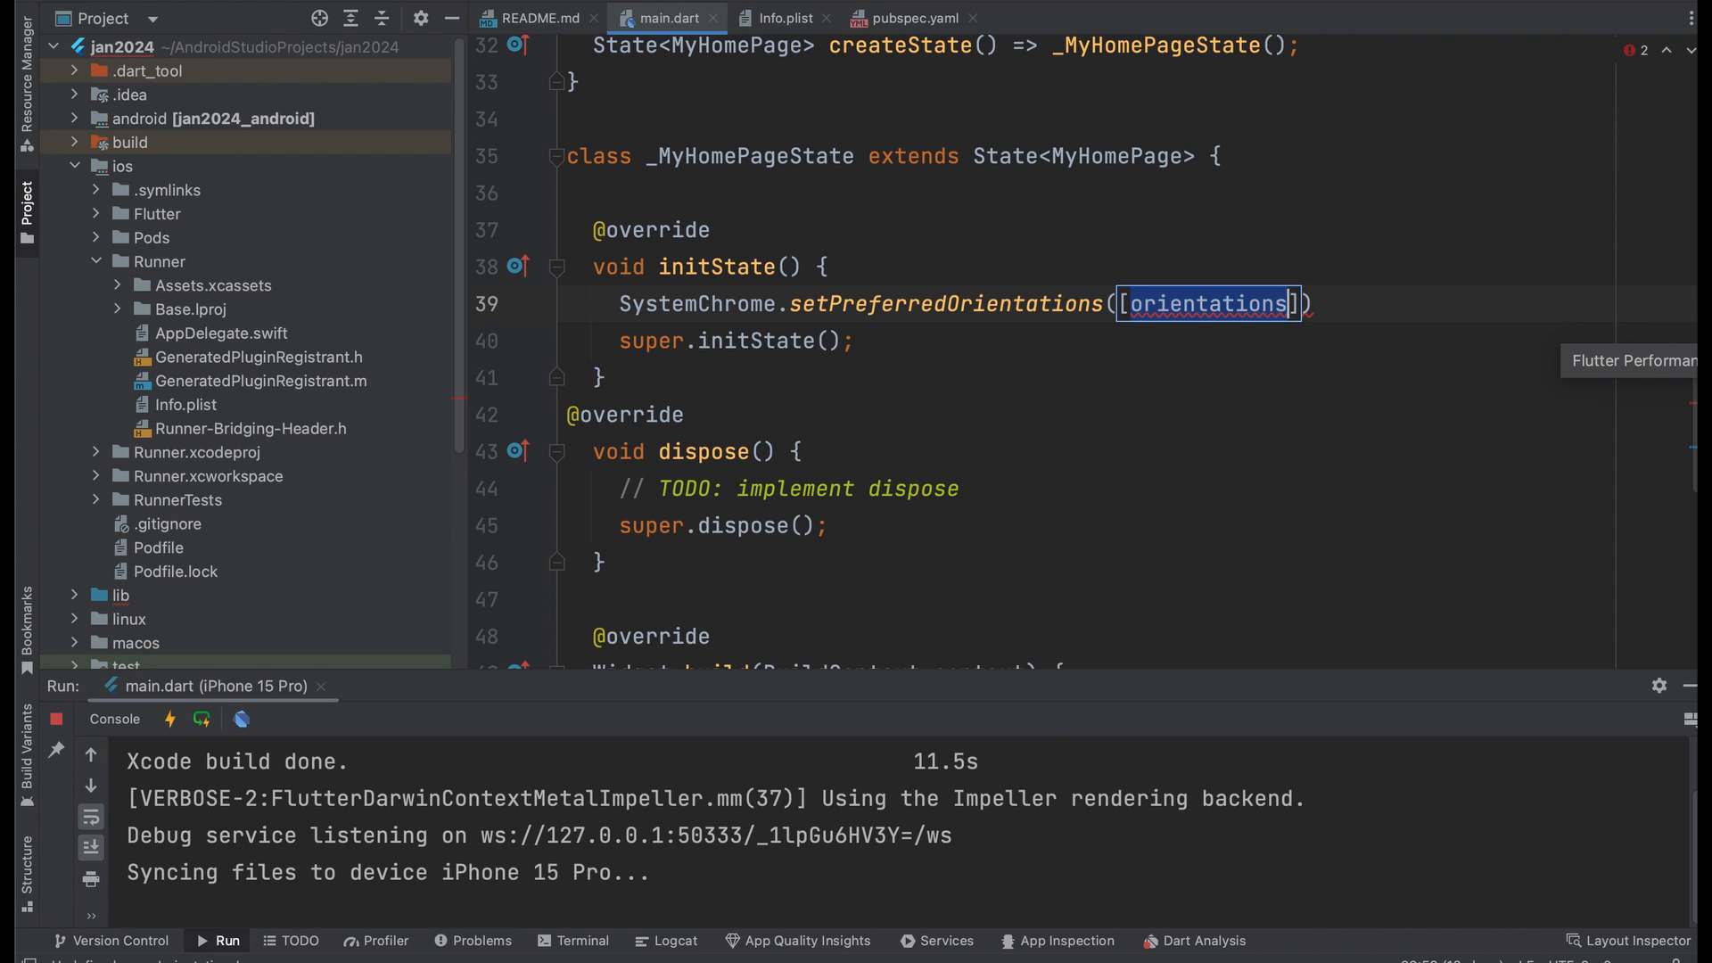
{"action": "type", "text": "DeviceOrientation.portraitUp"}
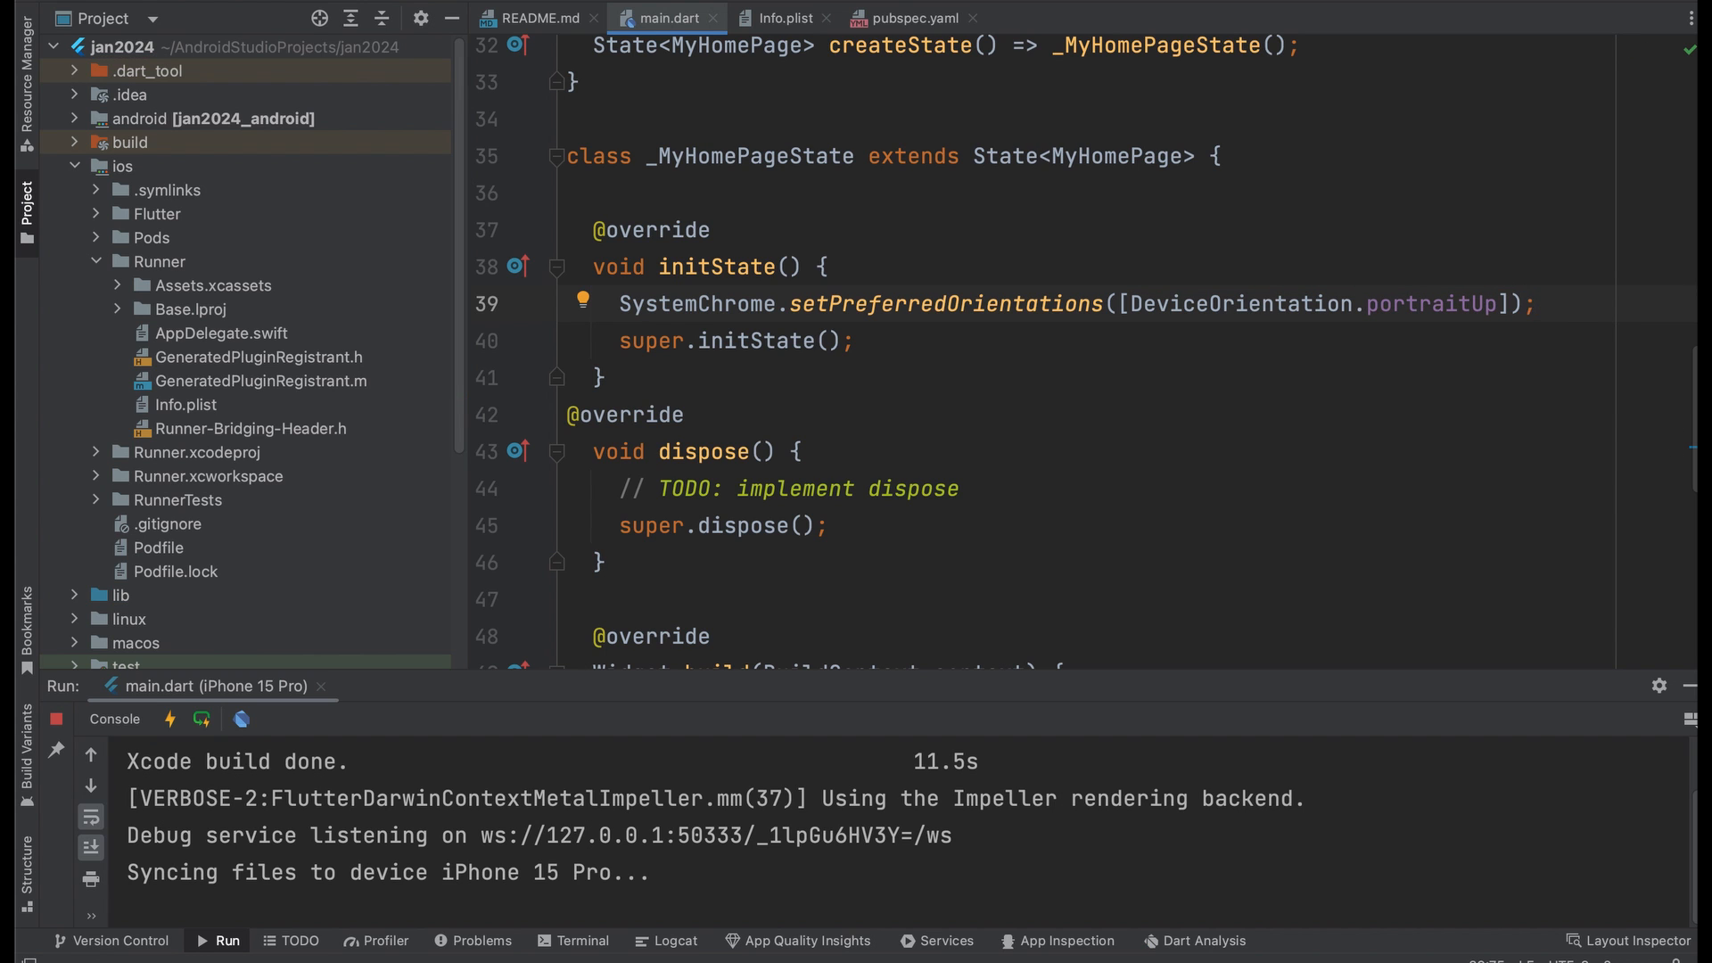
{"action": "mouse_move", "coordinate": [1691, 457]}
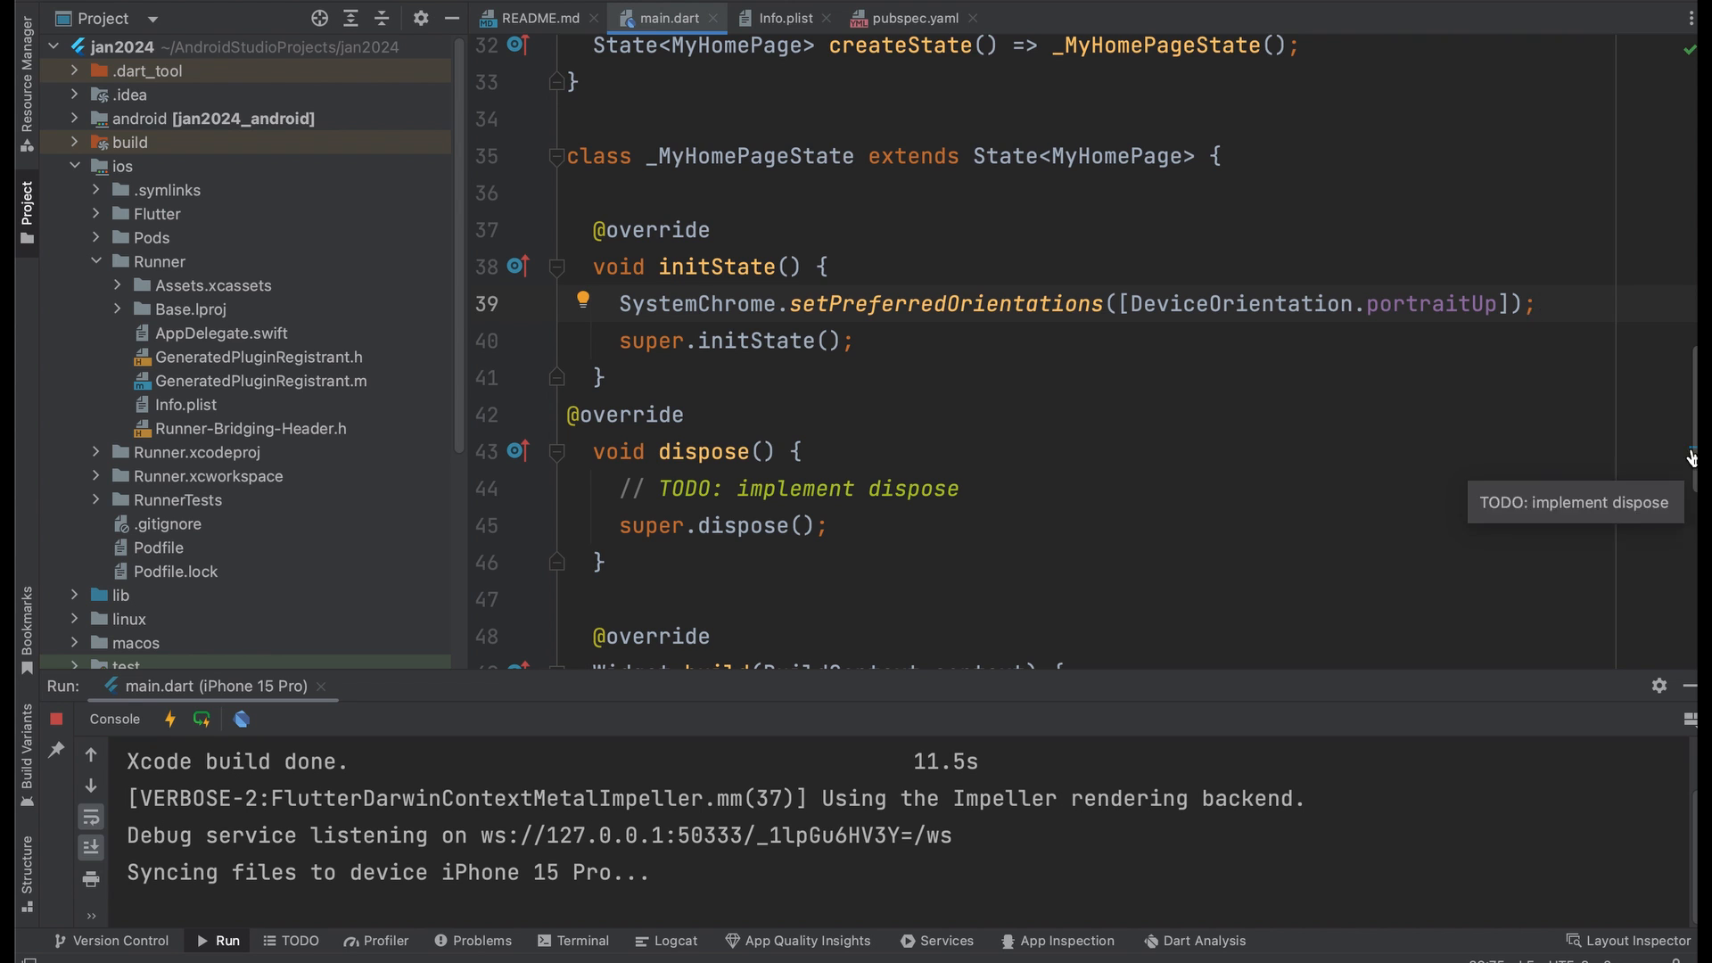
{"action": "left_click", "coordinate": [201, 718]}
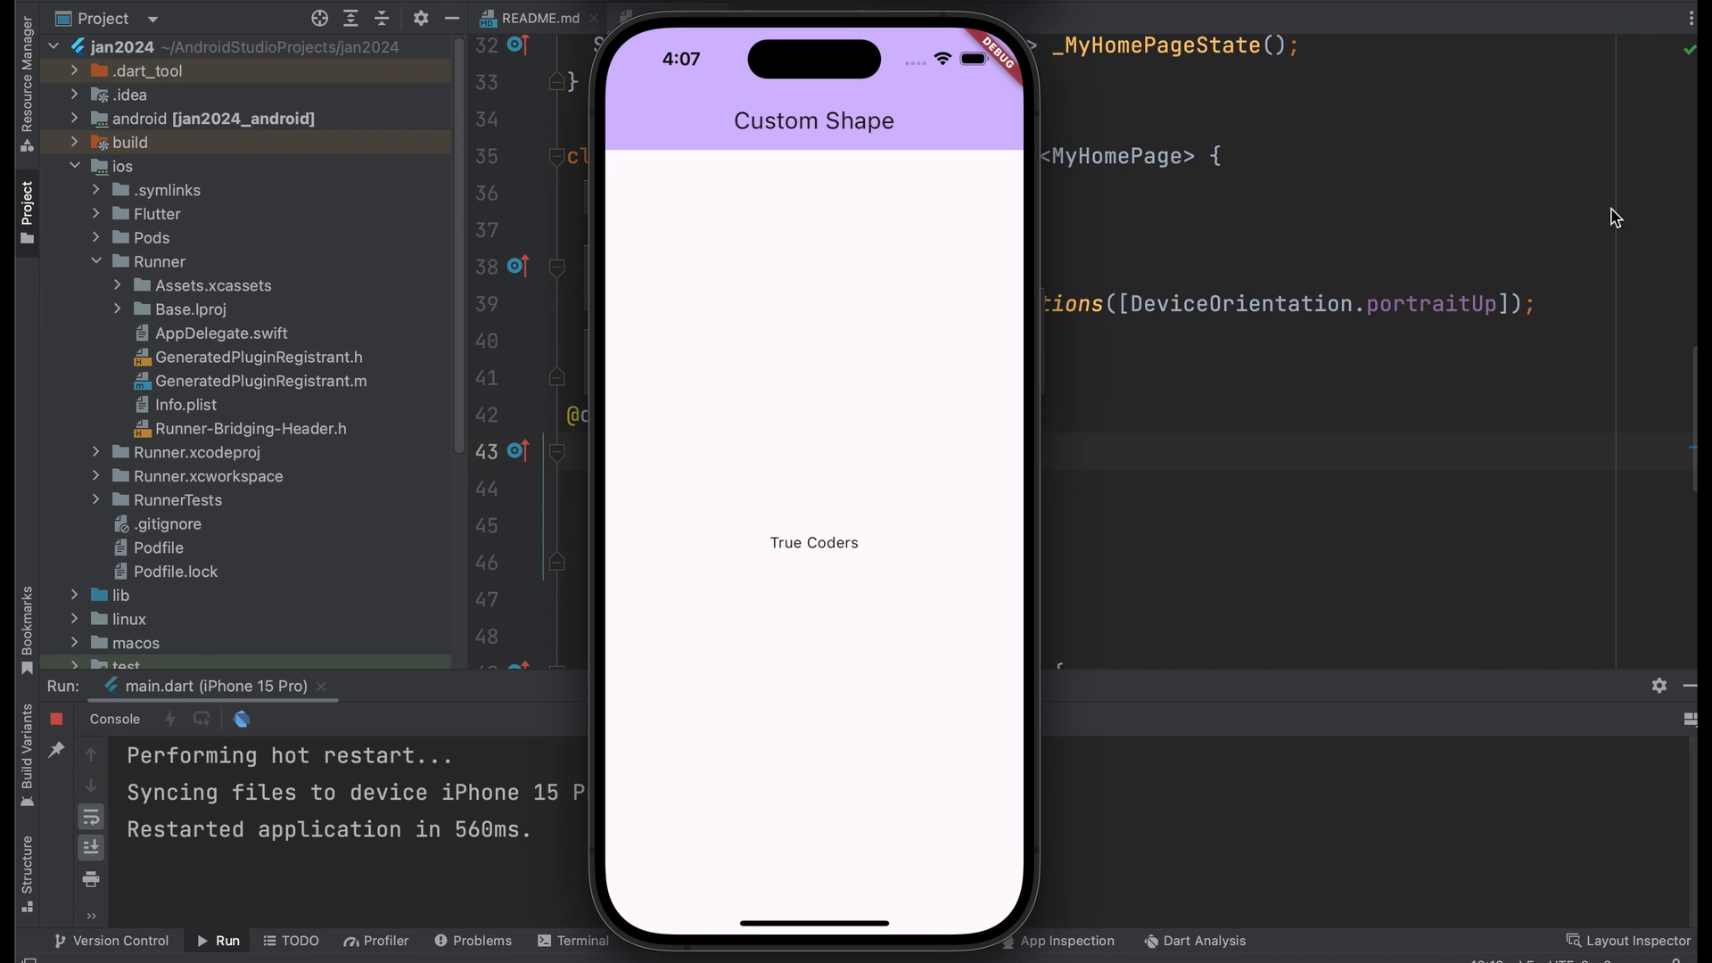
{"action": "mouse_move", "coordinate": [795, 6]}
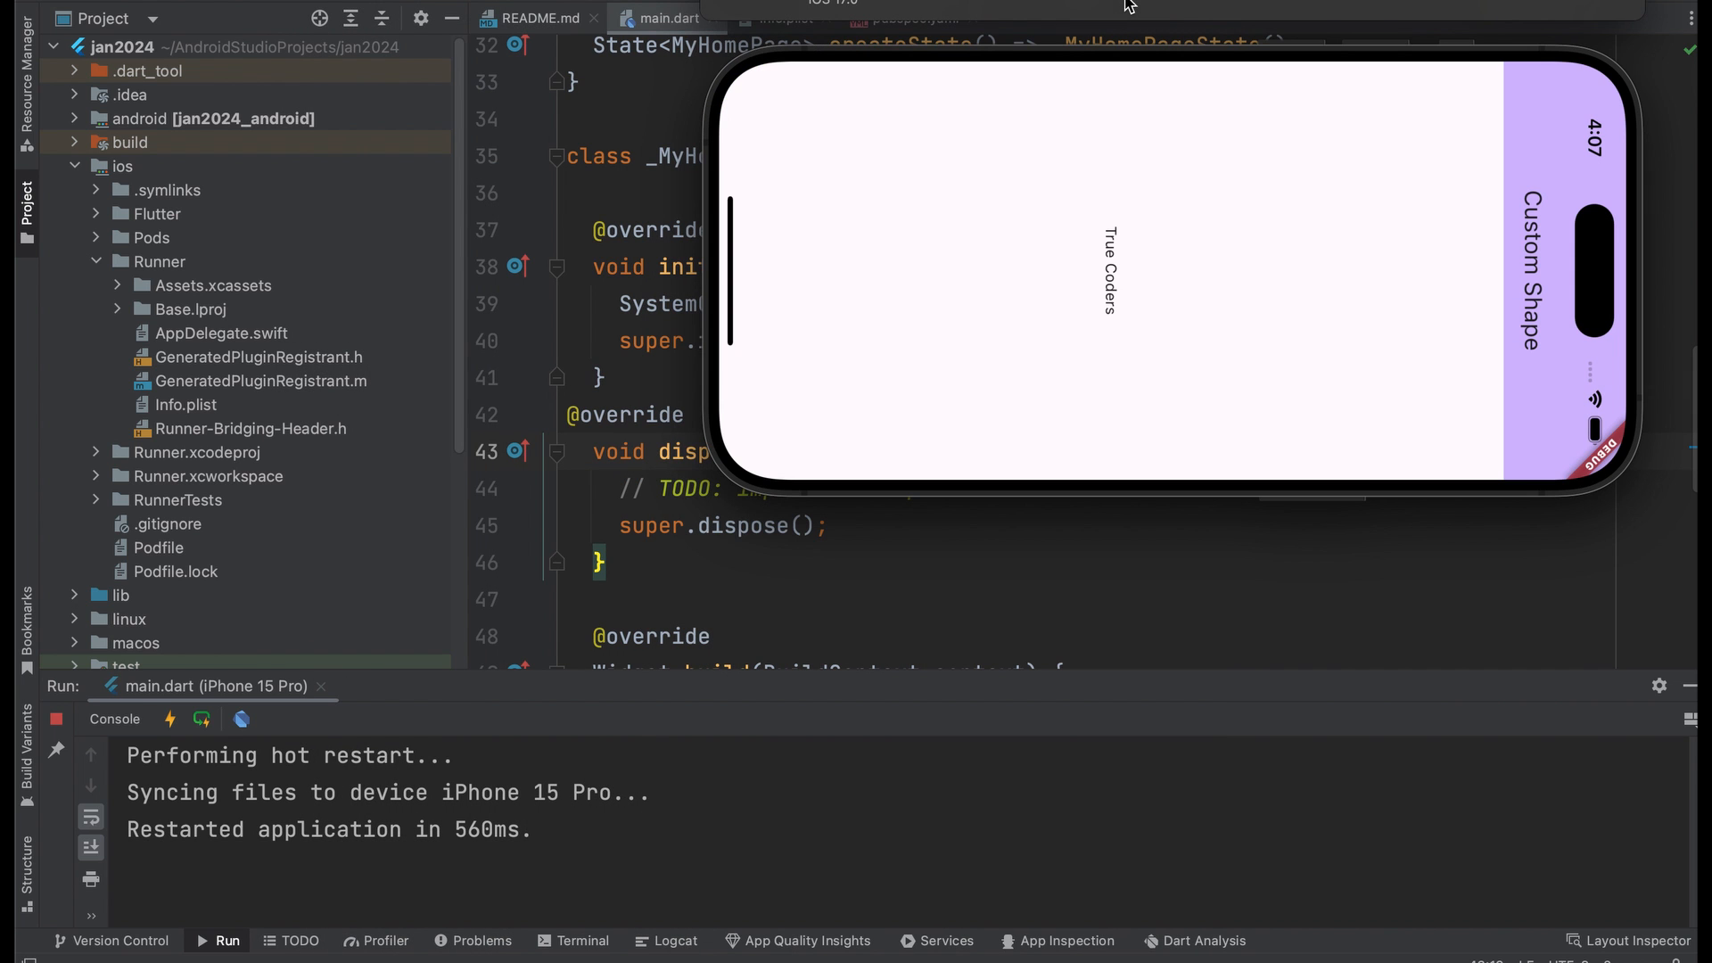
{"action": "mouse_move", "coordinate": [1012, 159]}
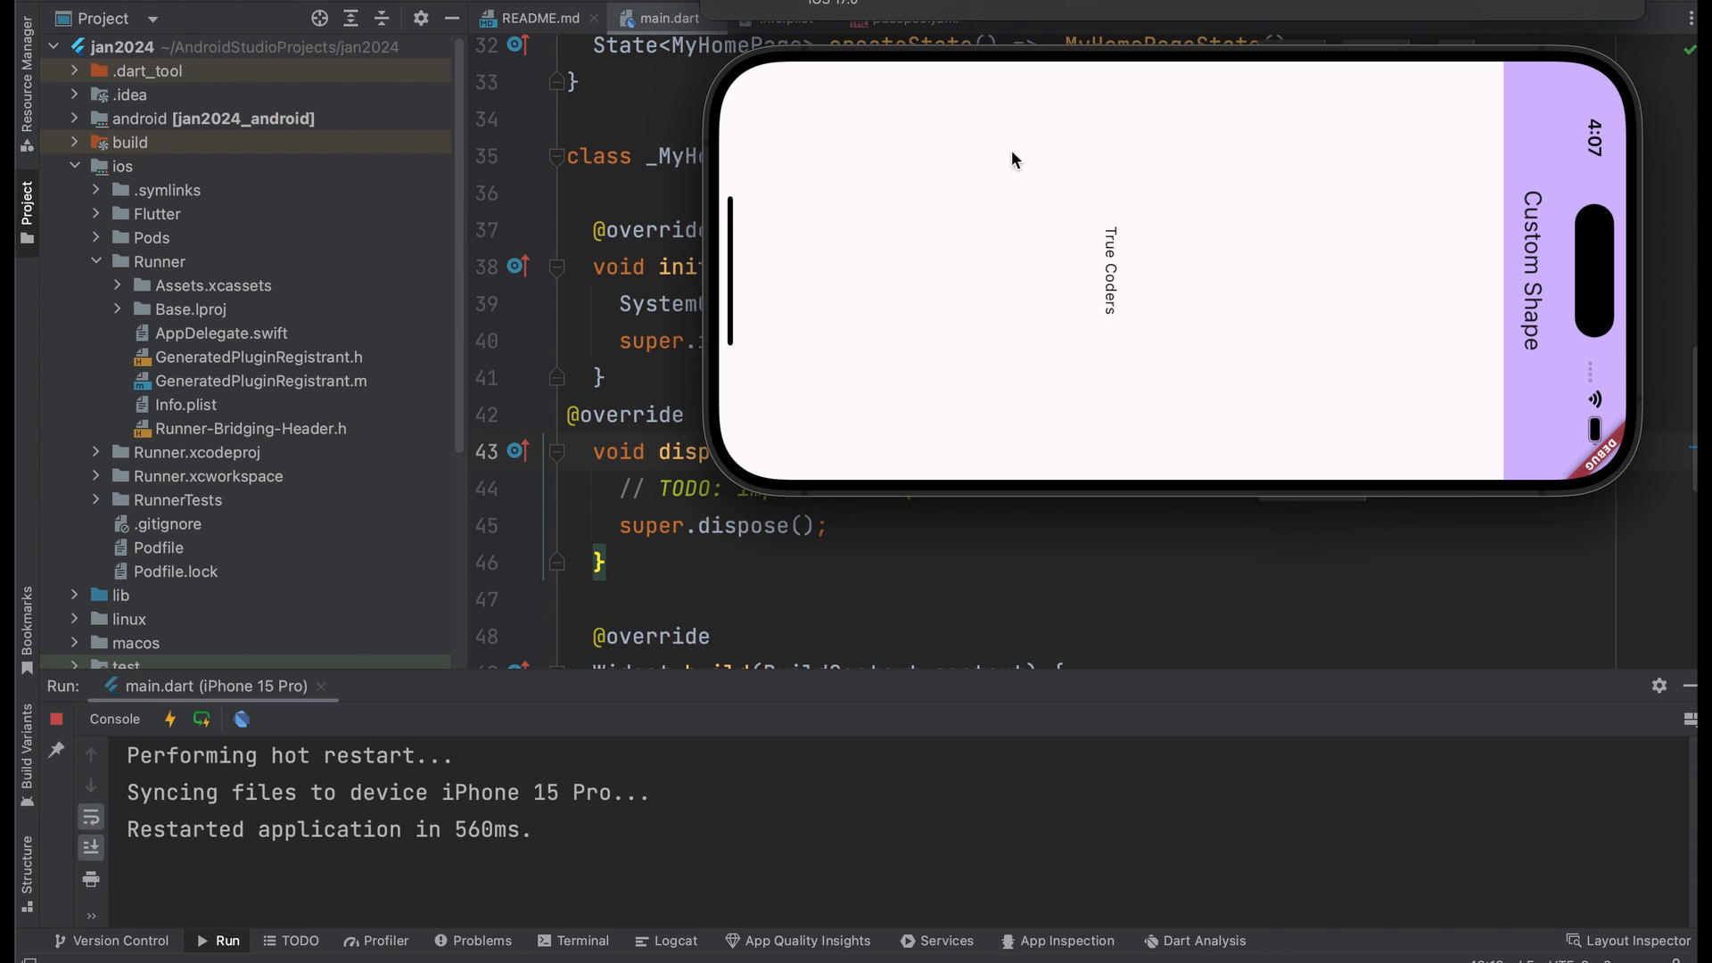
{"action": "mouse_move", "coordinate": [1052, 5]}
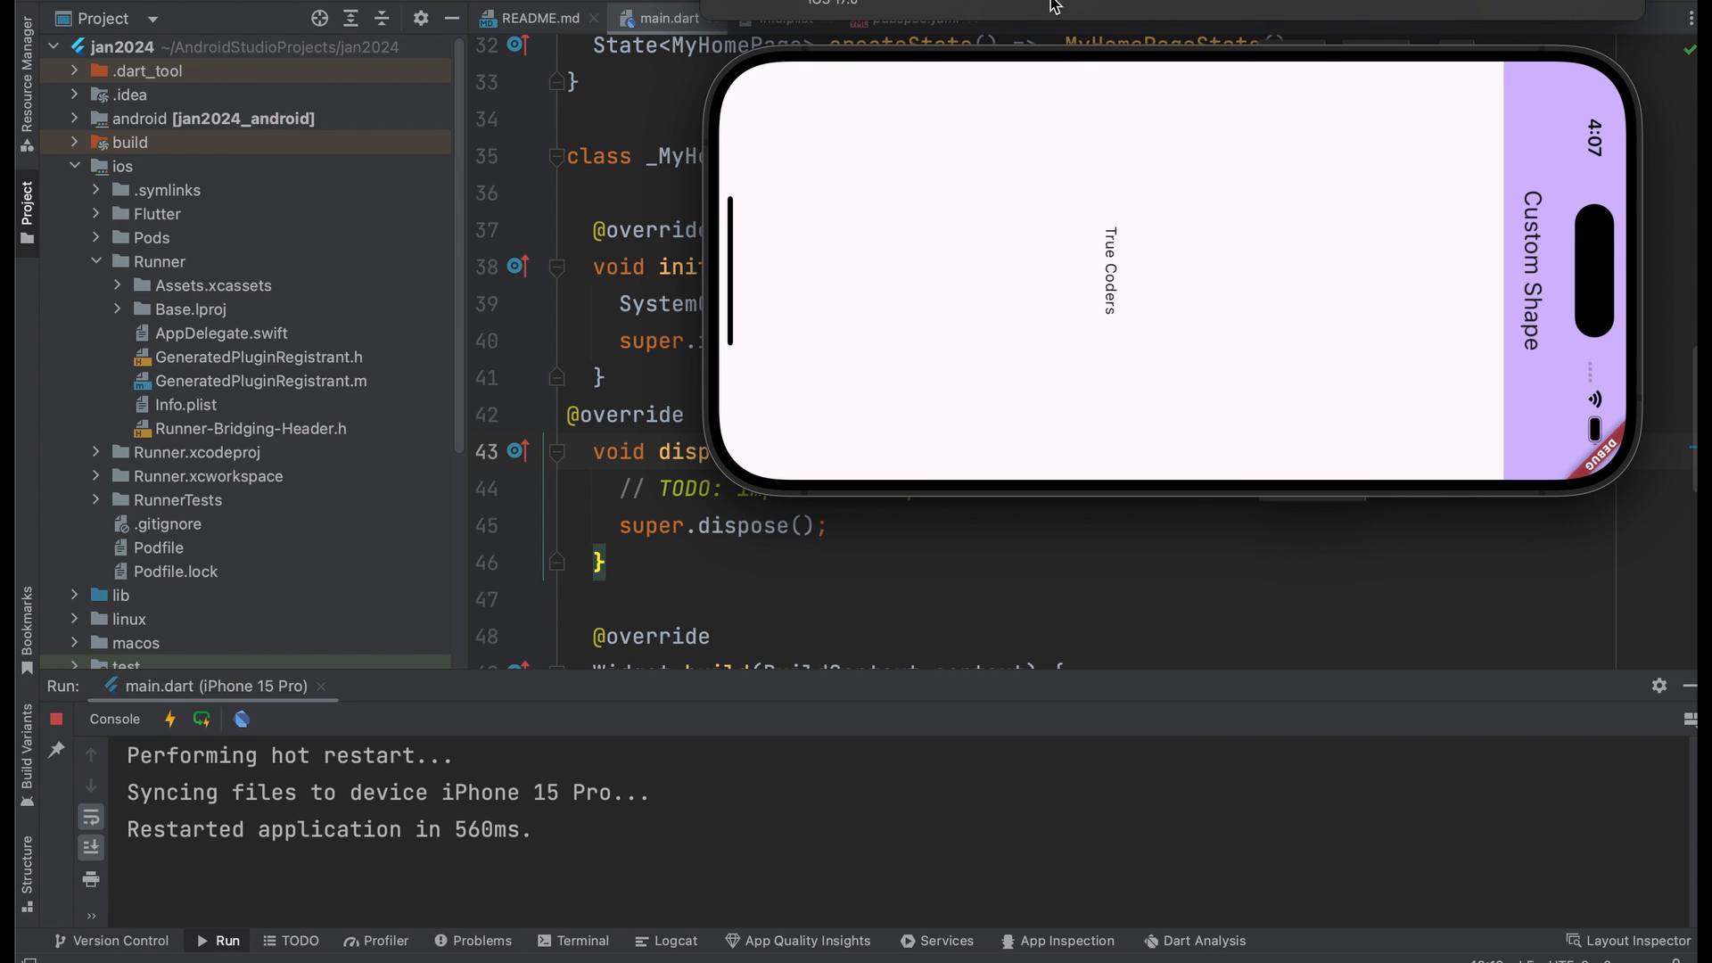